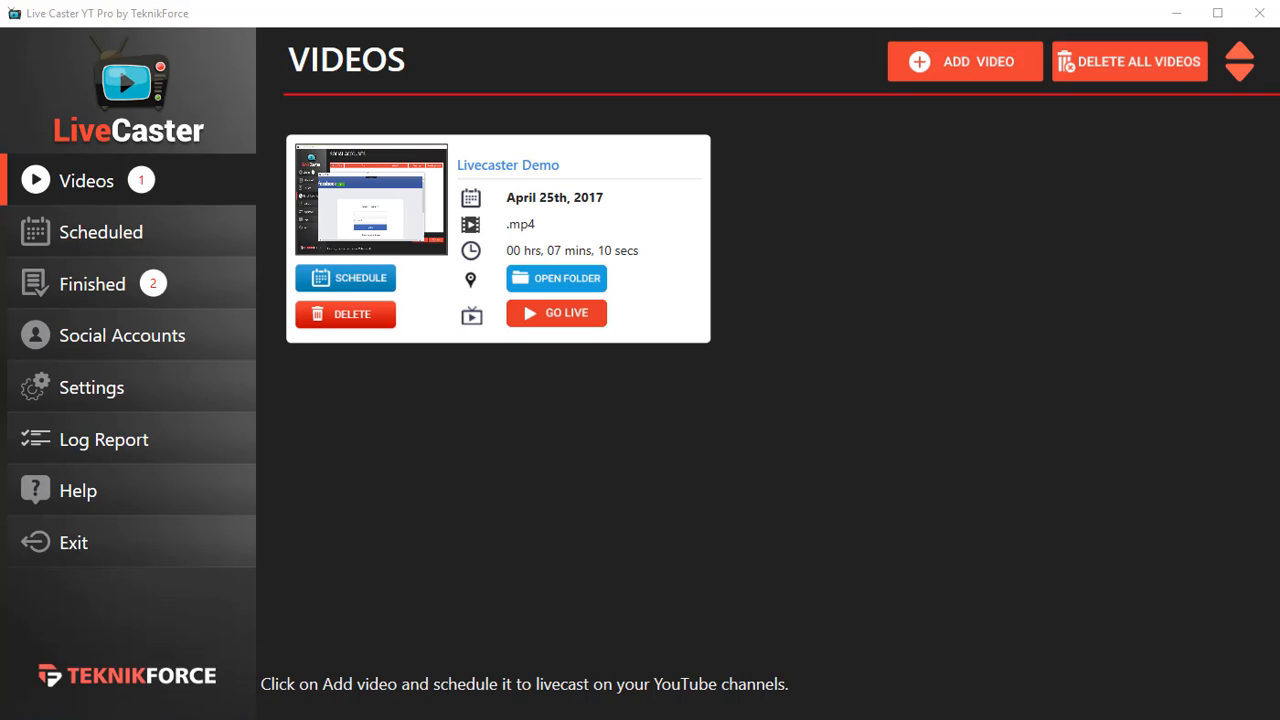
{"action": "mouse_move", "coordinate": [492, 362]}
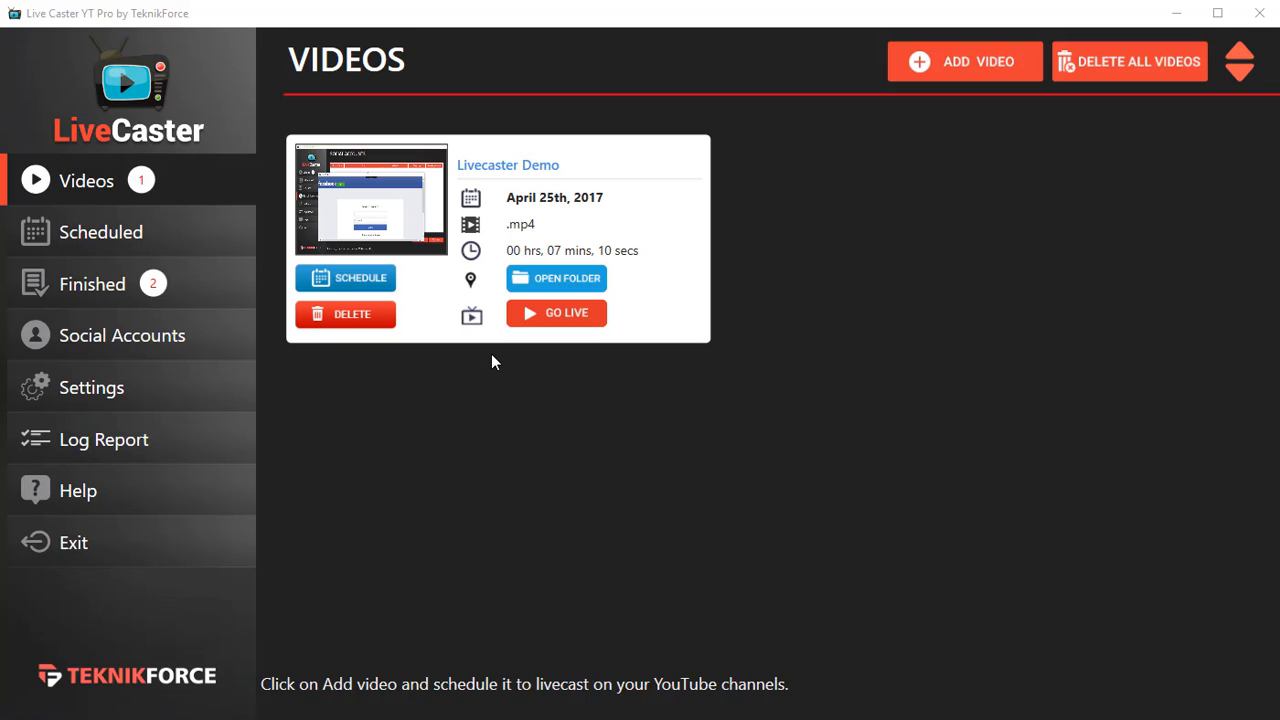
{"action": "mouse_move", "coordinate": [96, 206]}
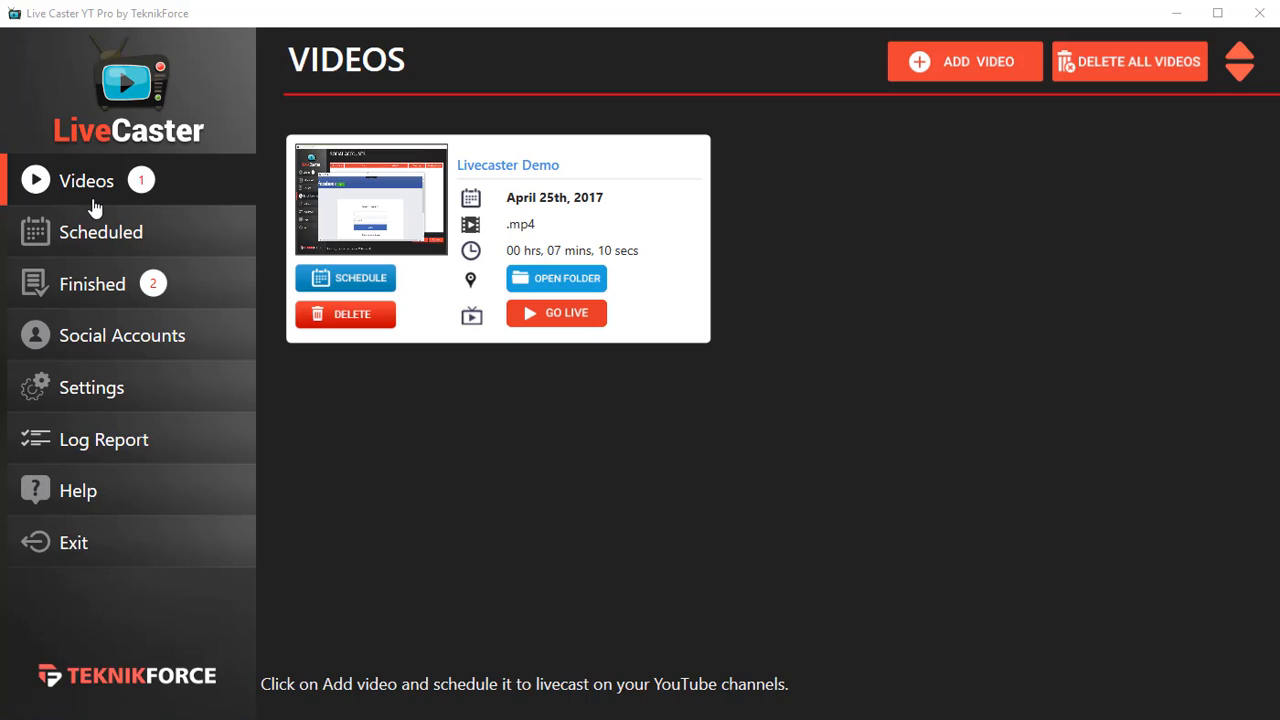
{"action": "mouse_move", "coordinate": [570, 370]}
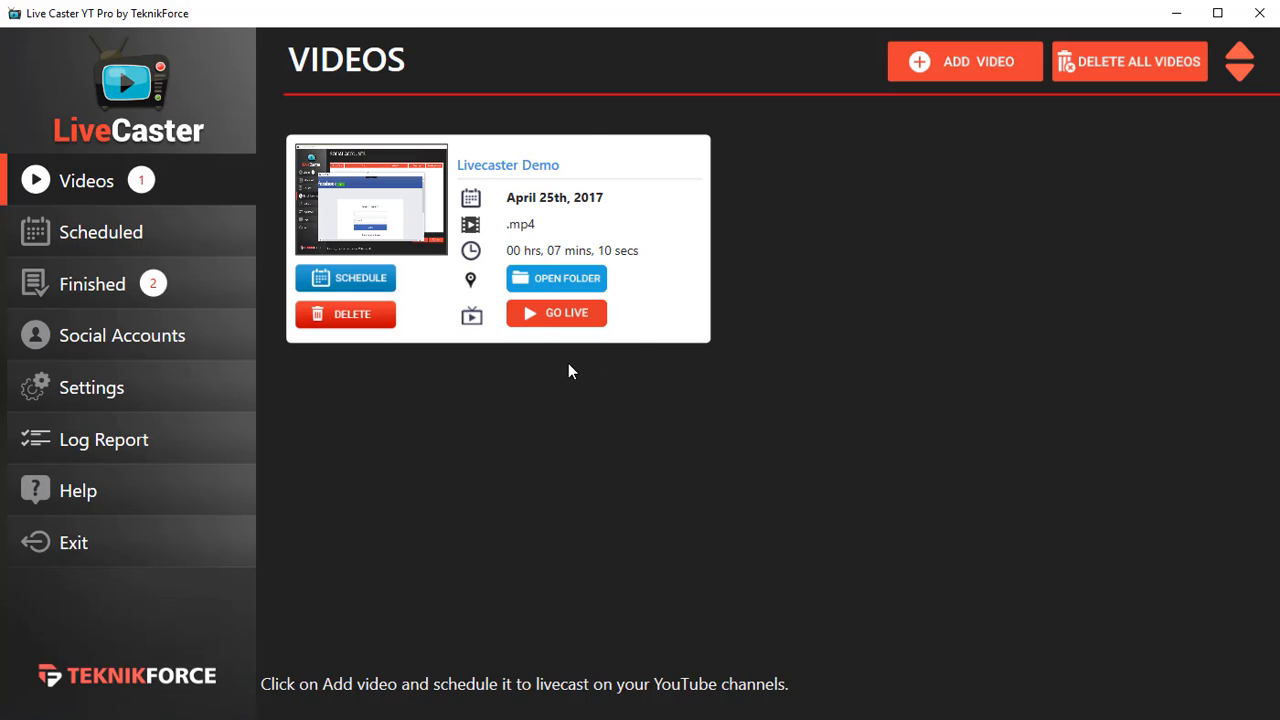
{"action": "mouse_move", "coordinate": [1064, 384]}
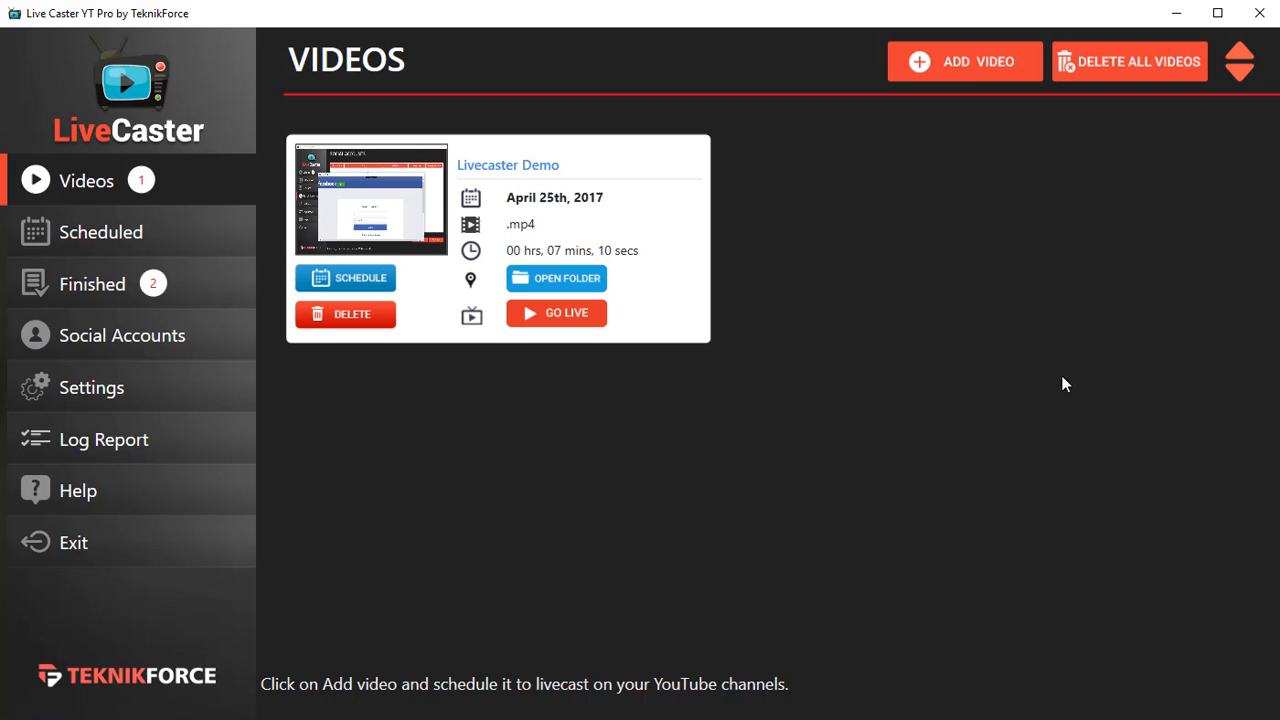
Add Livecaster Demo.mp4 from the Livecaster Demo folder as a video to cast.
{"action": "left_click", "coordinate": [964, 60]}
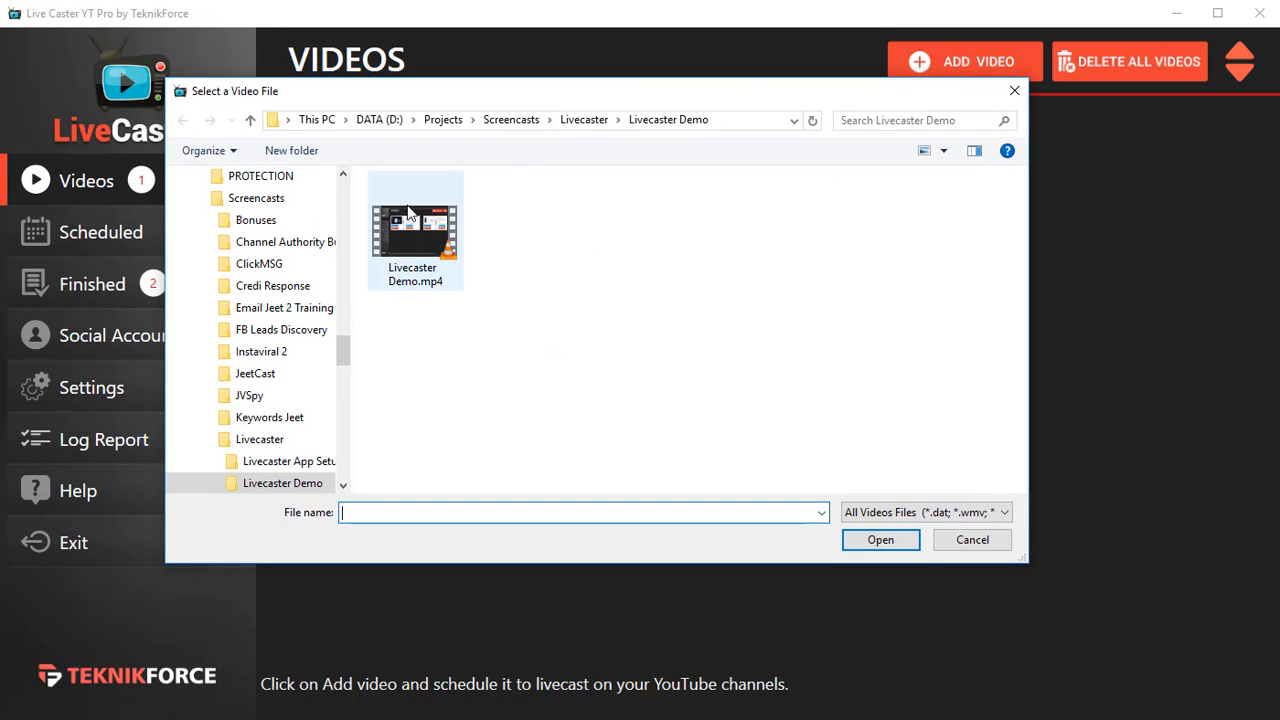
{"action": "scroll", "scroll_direction": "down", "scroll_amount": 3}
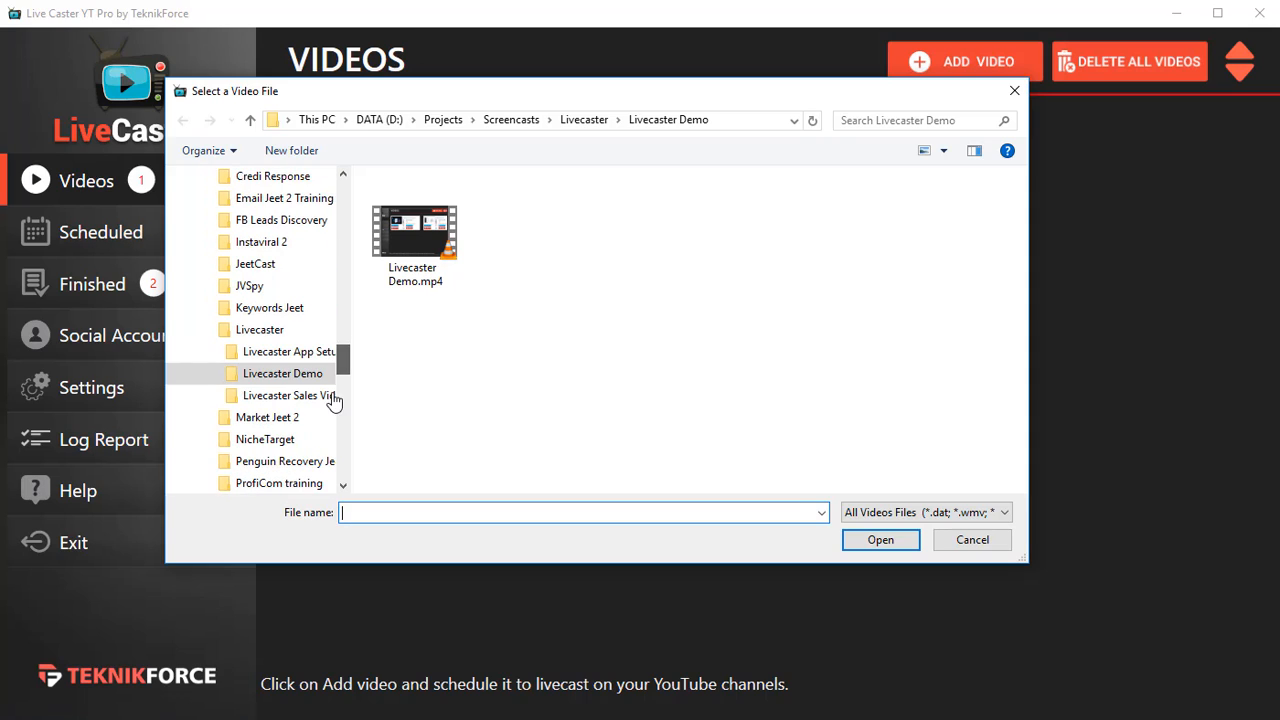
{"action": "left_click", "coordinate": [414, 230]}
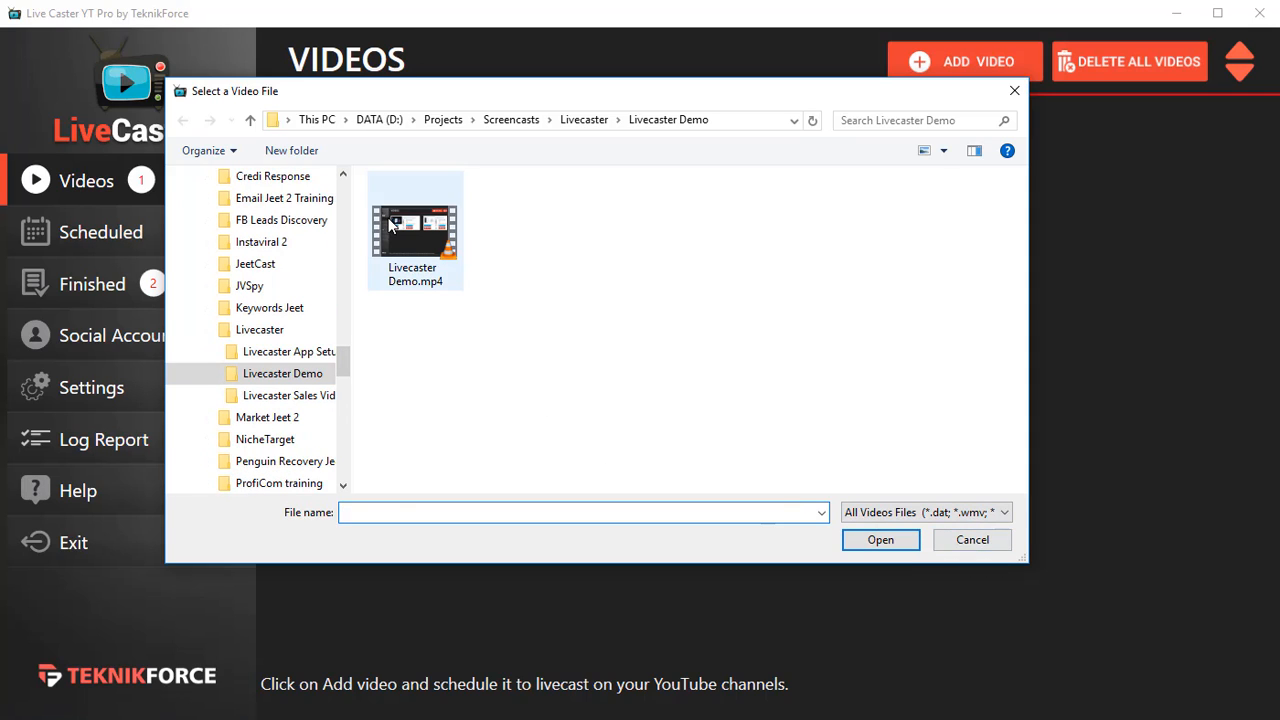
{"action": "left_click", "coordinate": [414, 228]}
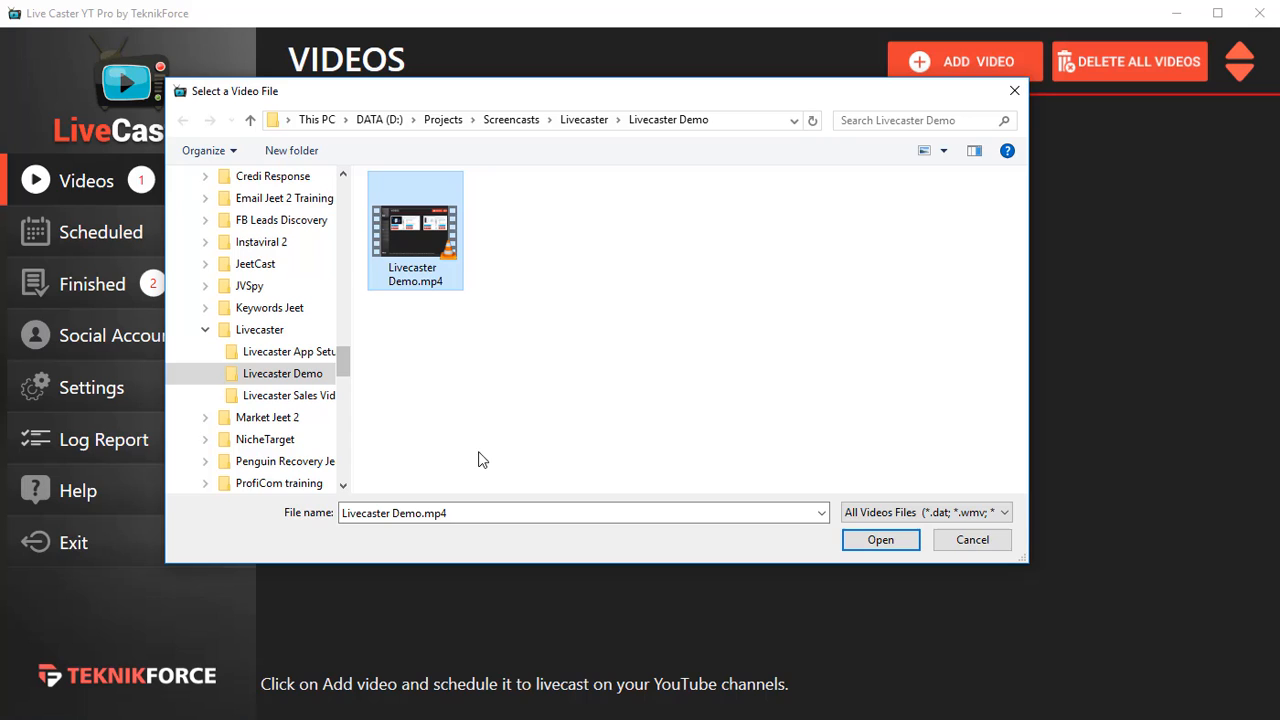
{"action": "left_click", "coordinate": [880, 540]}
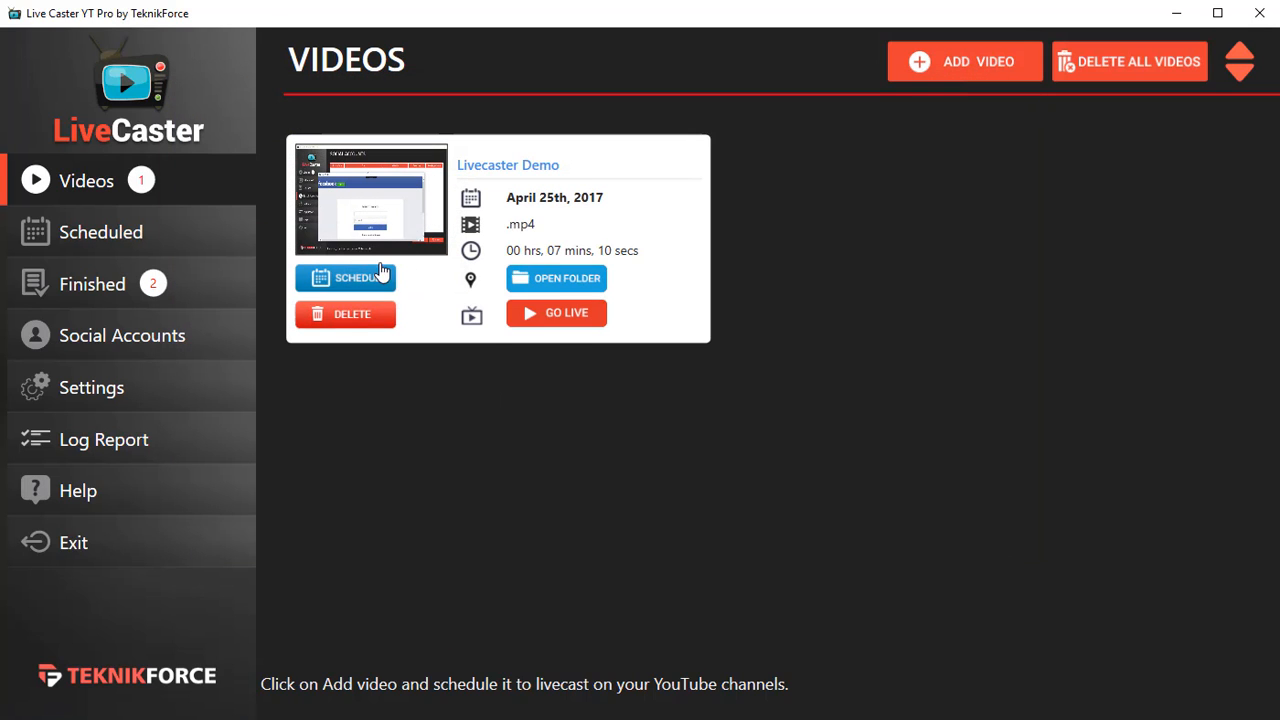
{"action": "mouse_move", "coordinate": [418, 290]}
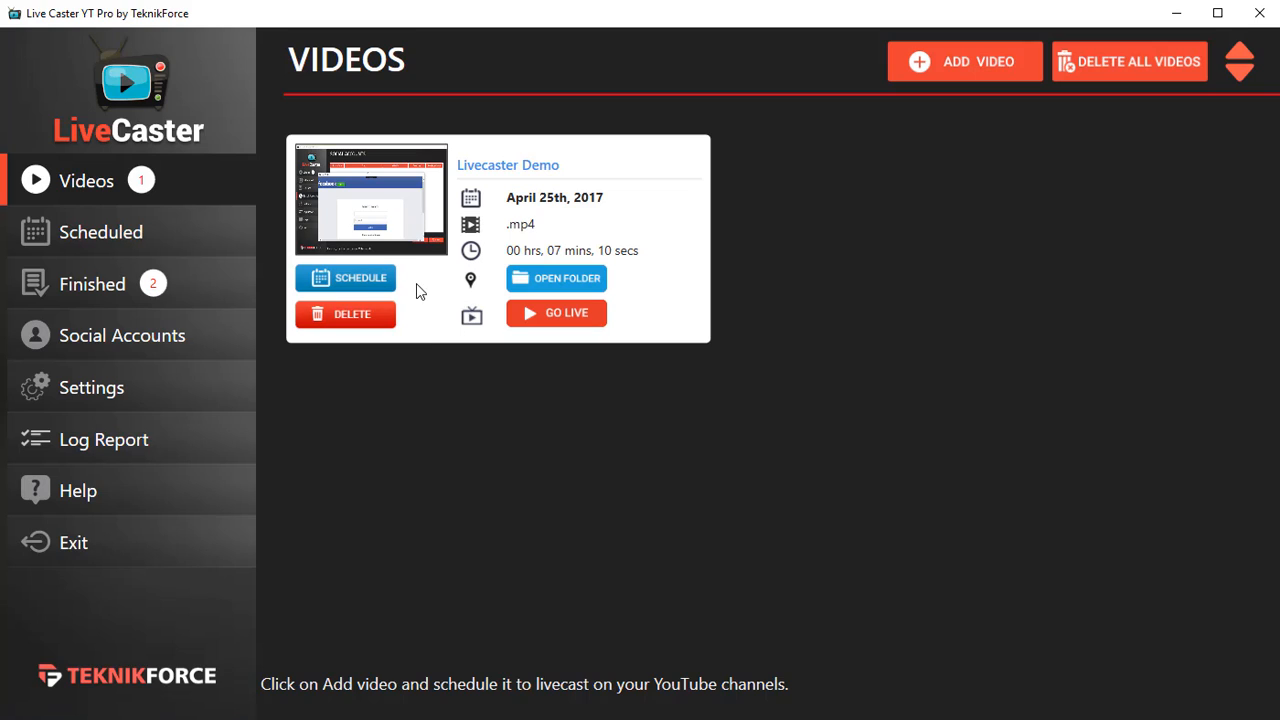
{"action": "mouse_move", "coordinate": [348, 272]}
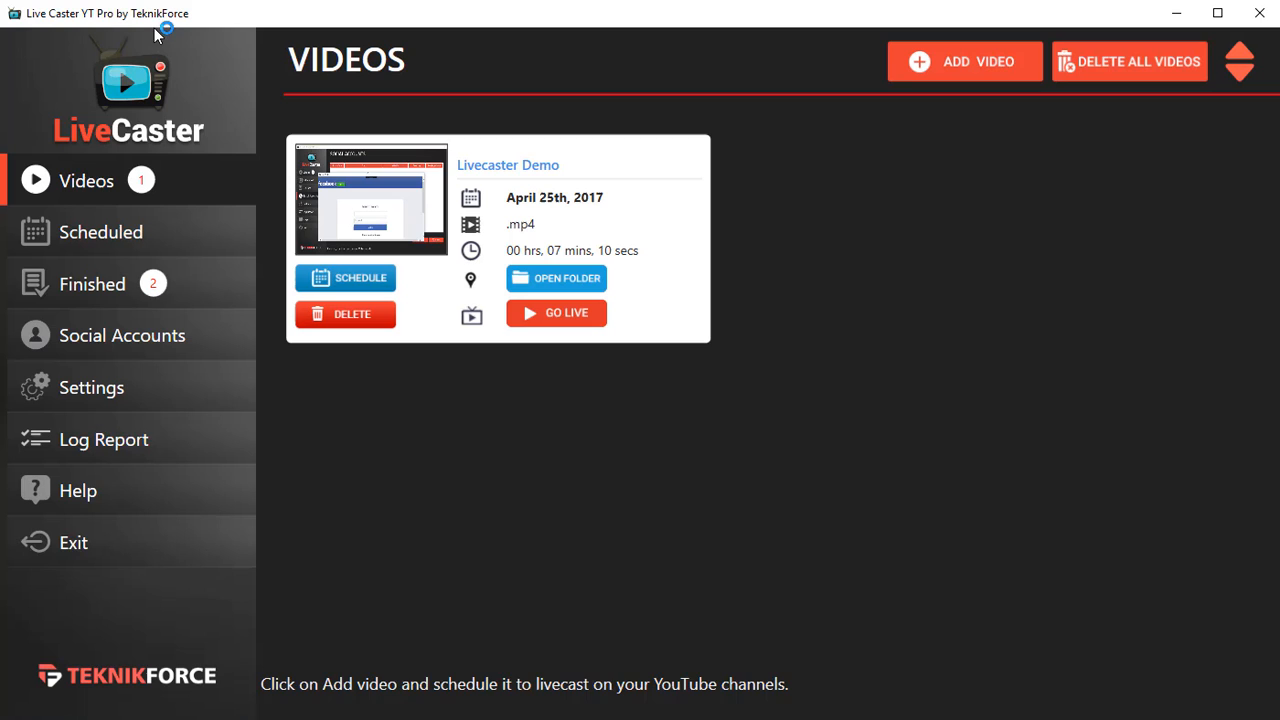
{"action": "mouse_move", "coordinate": [218, 252]}
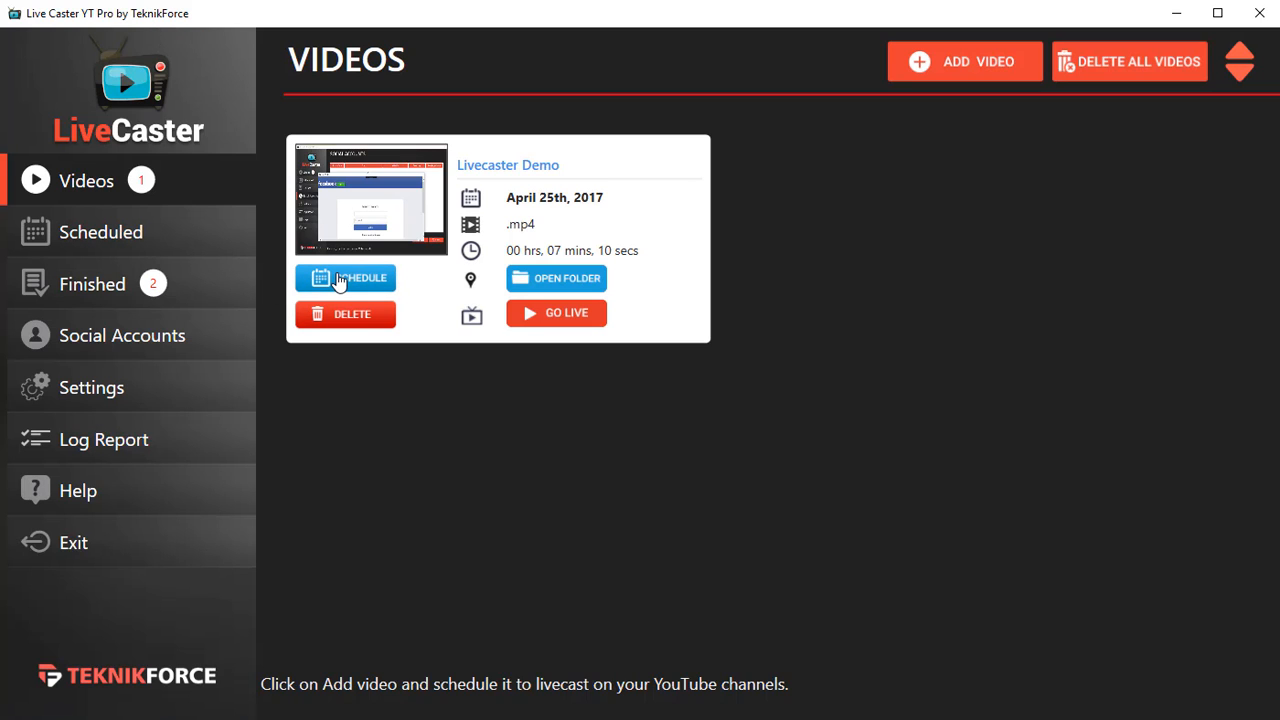
{"action": "left_click", "coordinate": [344, 276]}
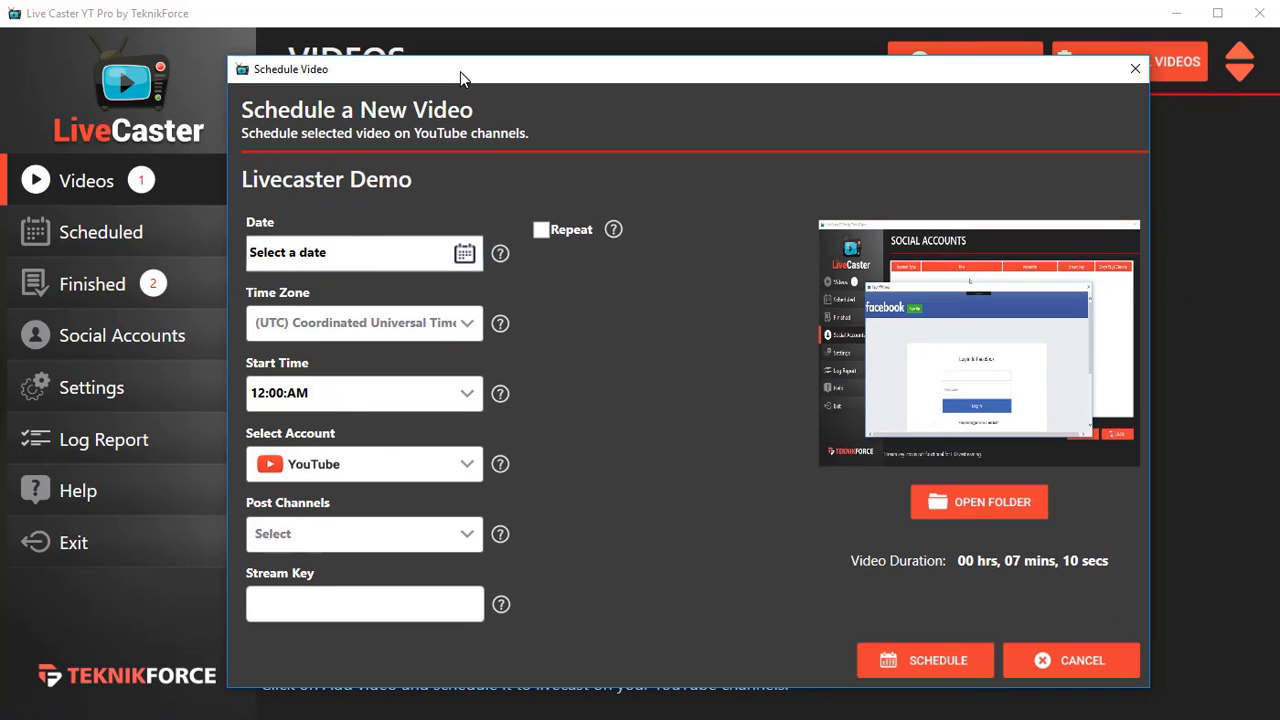
{"action": "mouse_move", "coordinate": [466, 252]}
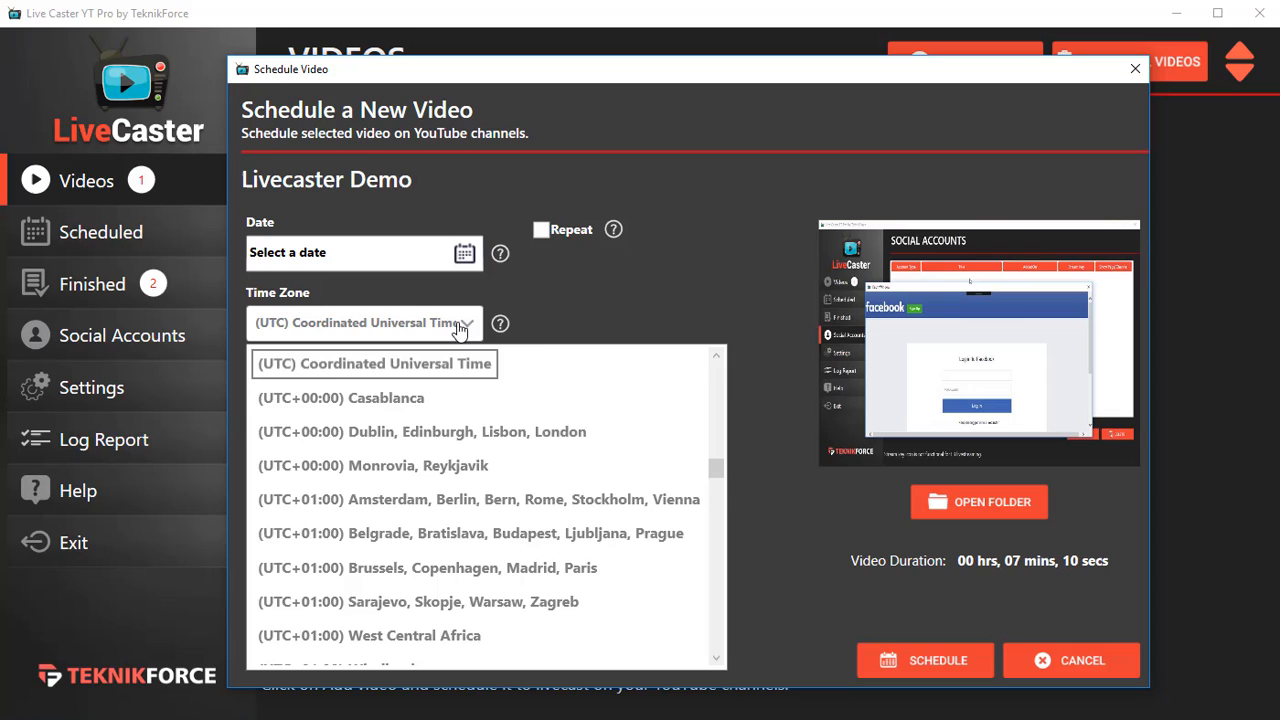
{"action": "left_click", "coordinate": [372, 364]}
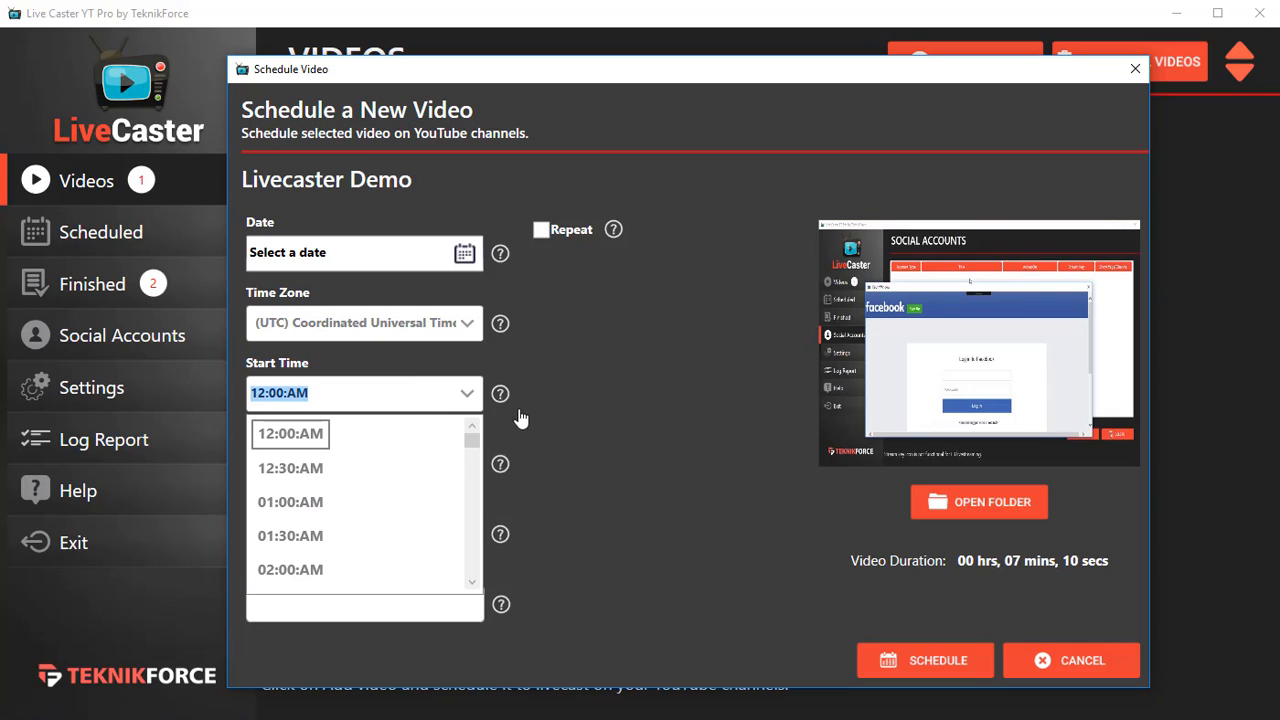
{"action": "mouse_move", "coordinate": [594, 480]}
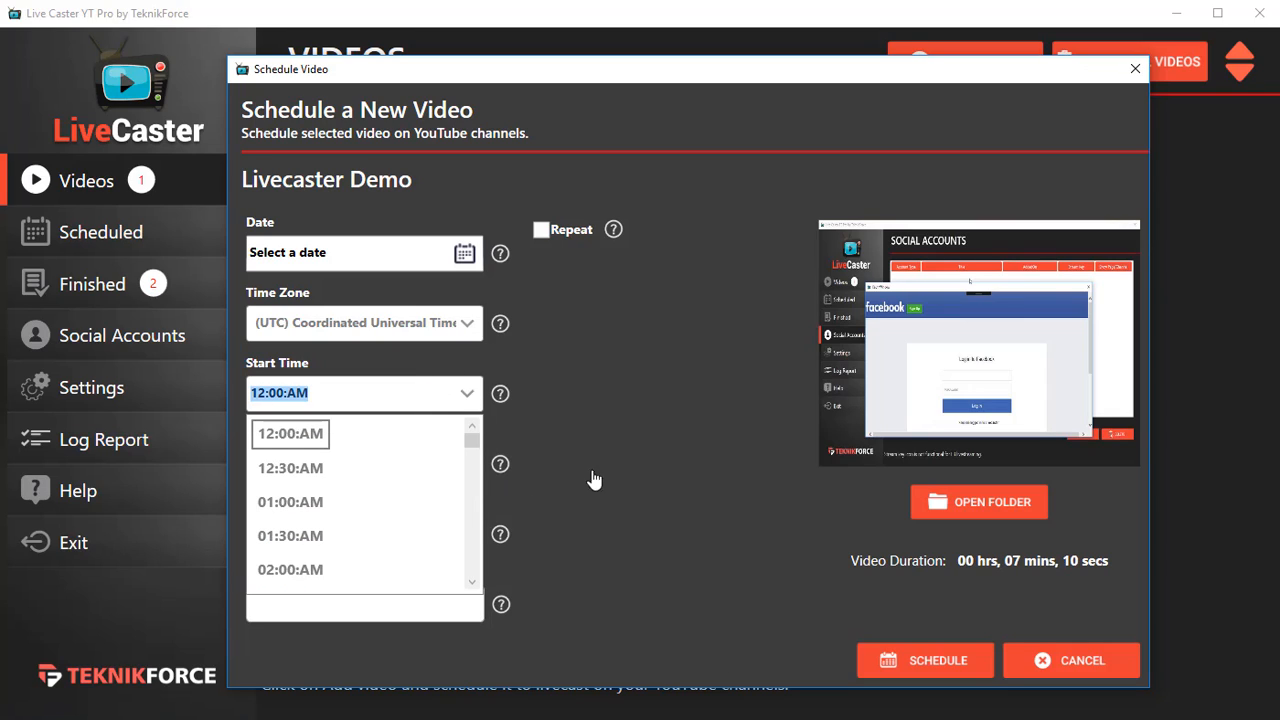
{"action": "left_click", "coordinate": [290, 432]}
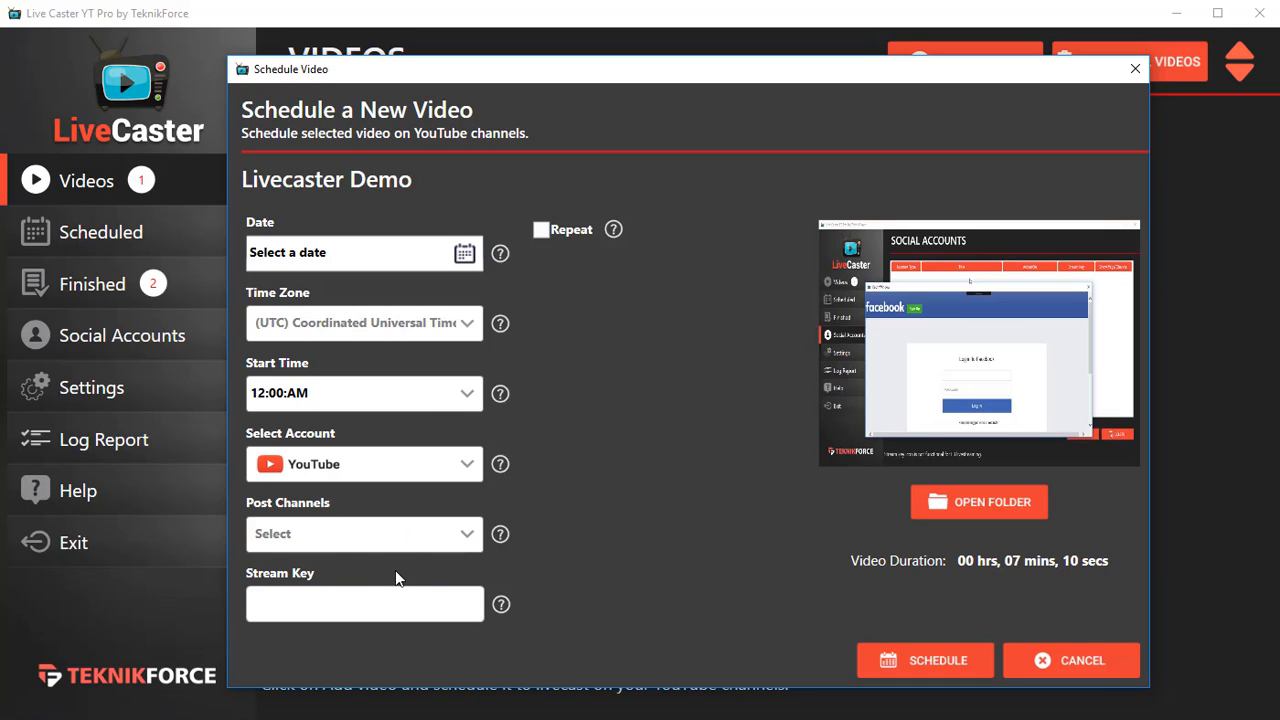
{"action": "left_click", "coordinate": [364, 532]}
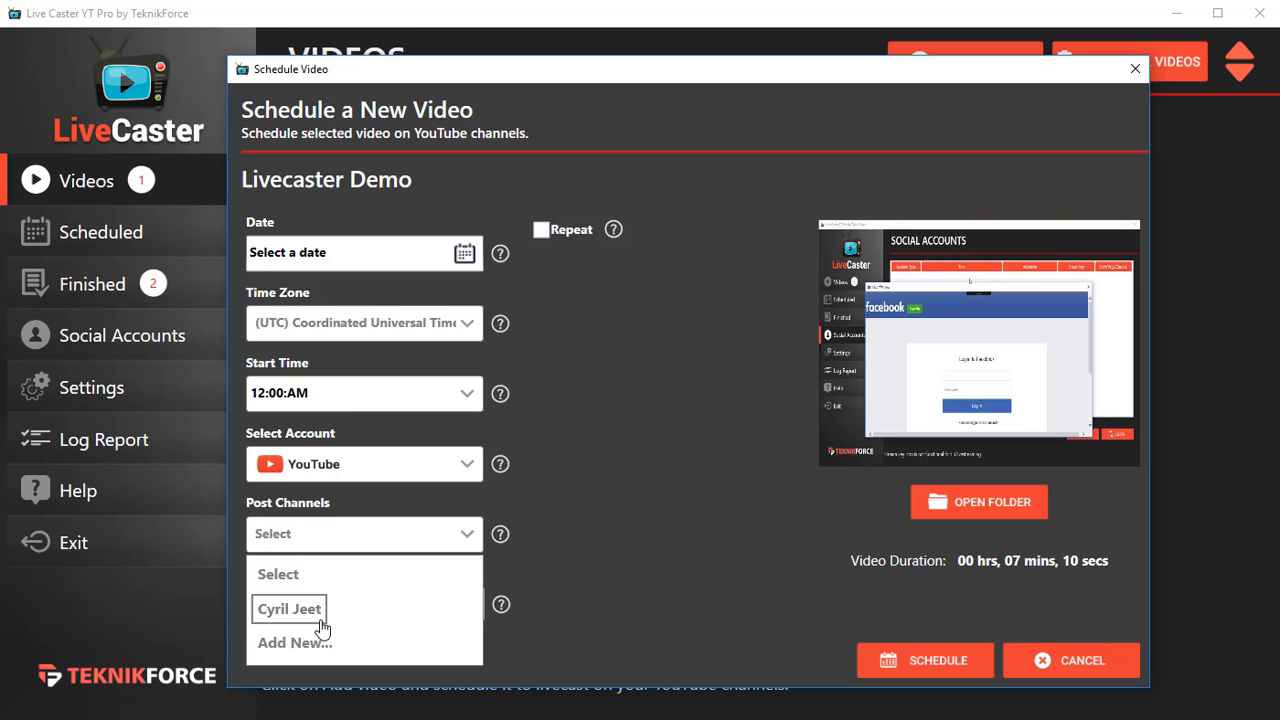
{"action": "left_click", "coordinate": [288, 608]}
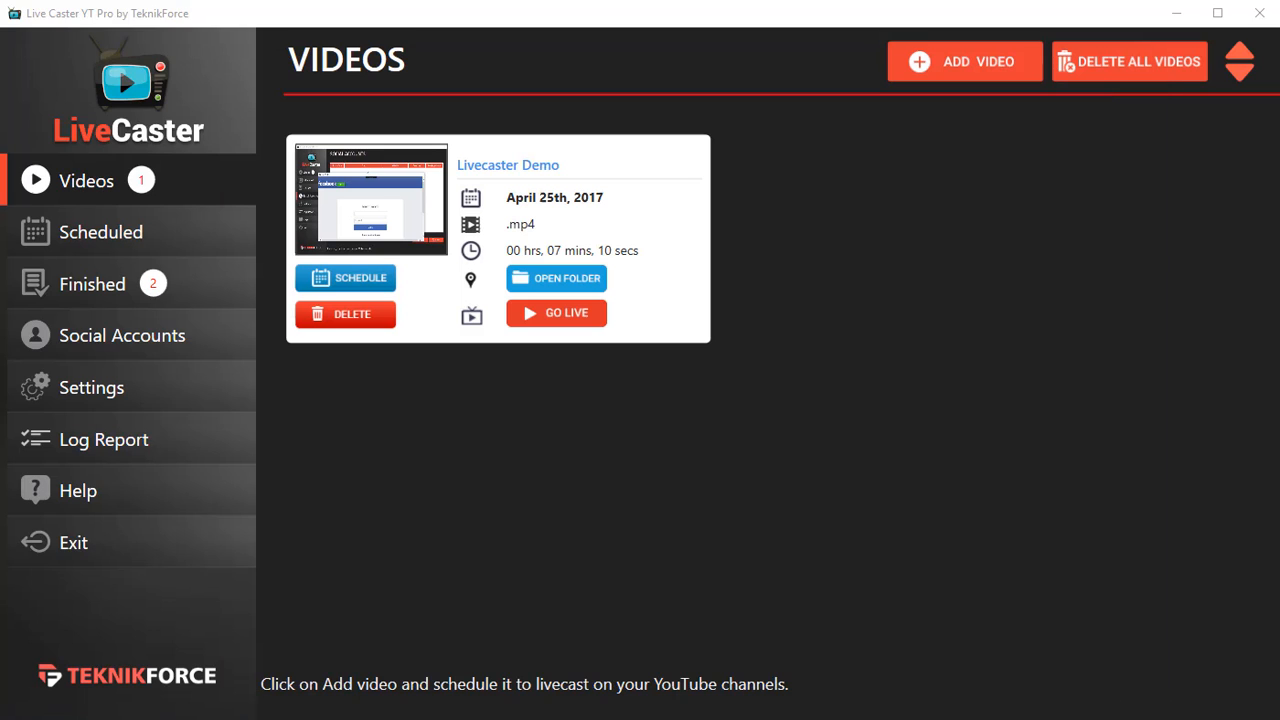
{"action": "mouse_move", "coordinate": [252, 370]}
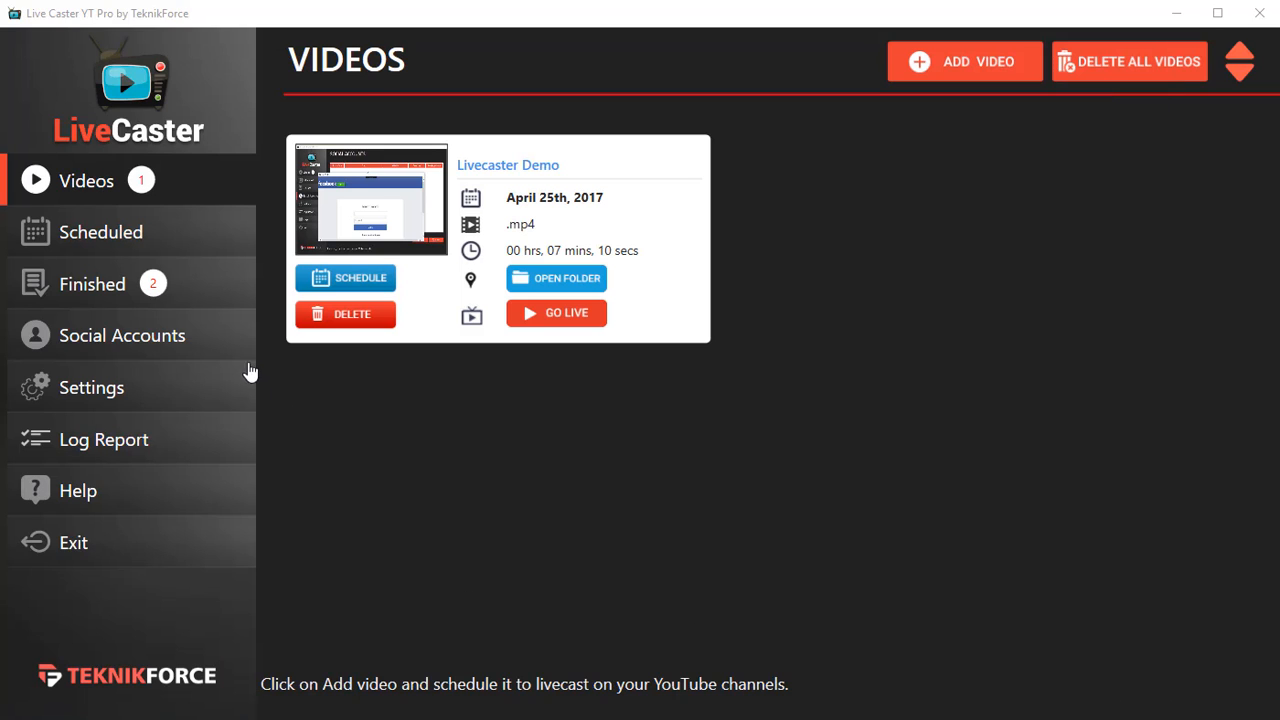
From Social Accounts, bring up the Add New YouTube Channels form.
{"action": "left_click", "coordinate": [122, 336]}
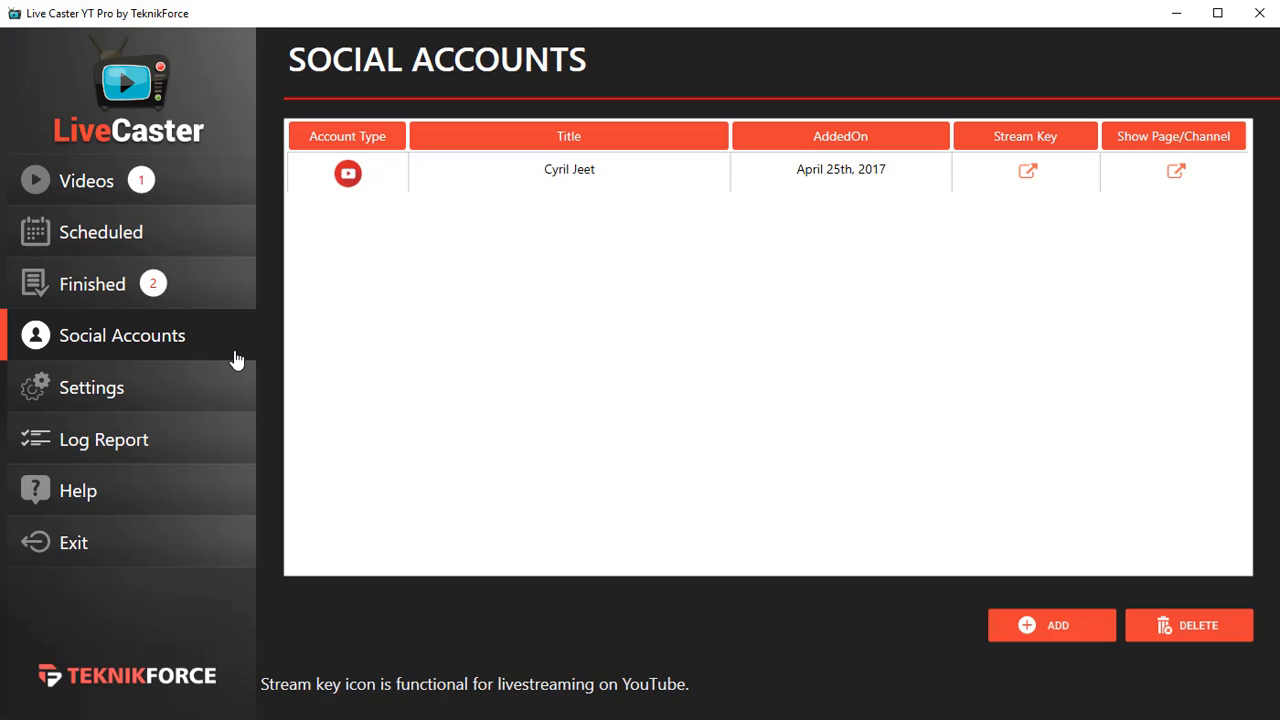
{"action": "mouse_move", "coordinate": [692, 402]}
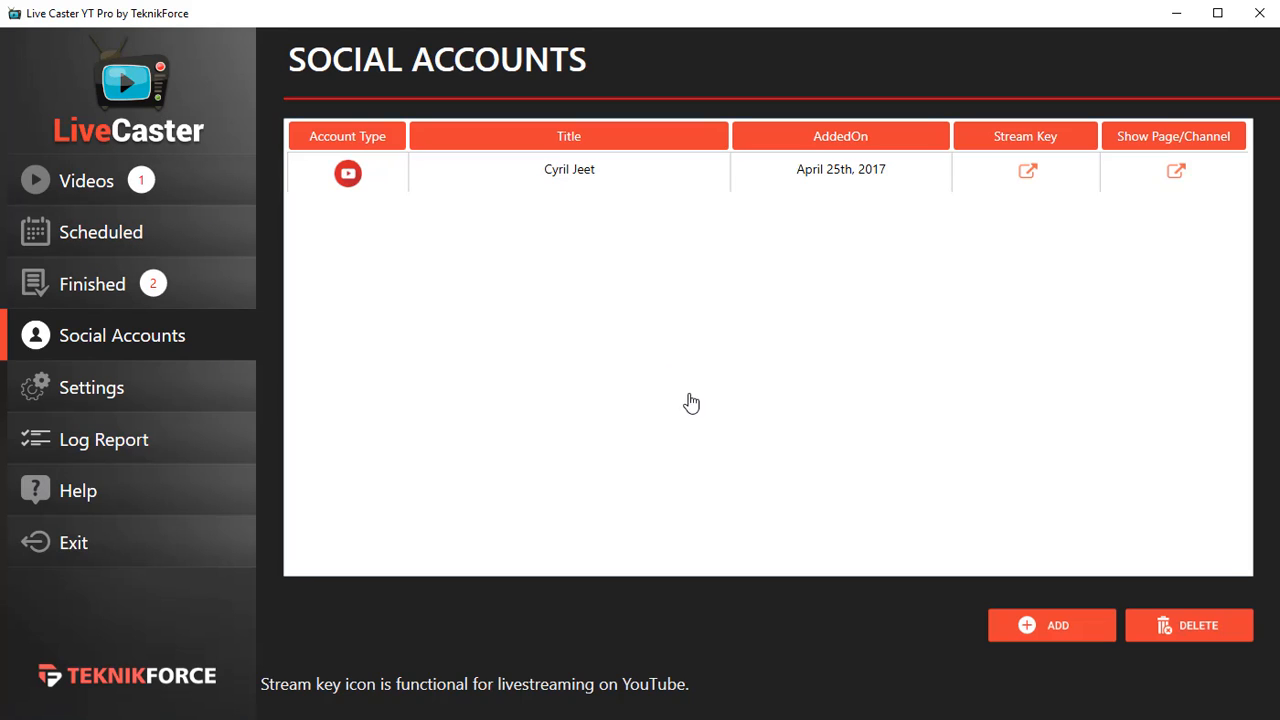
{"action": "mouse_move", "coordinate": [228, 454]}
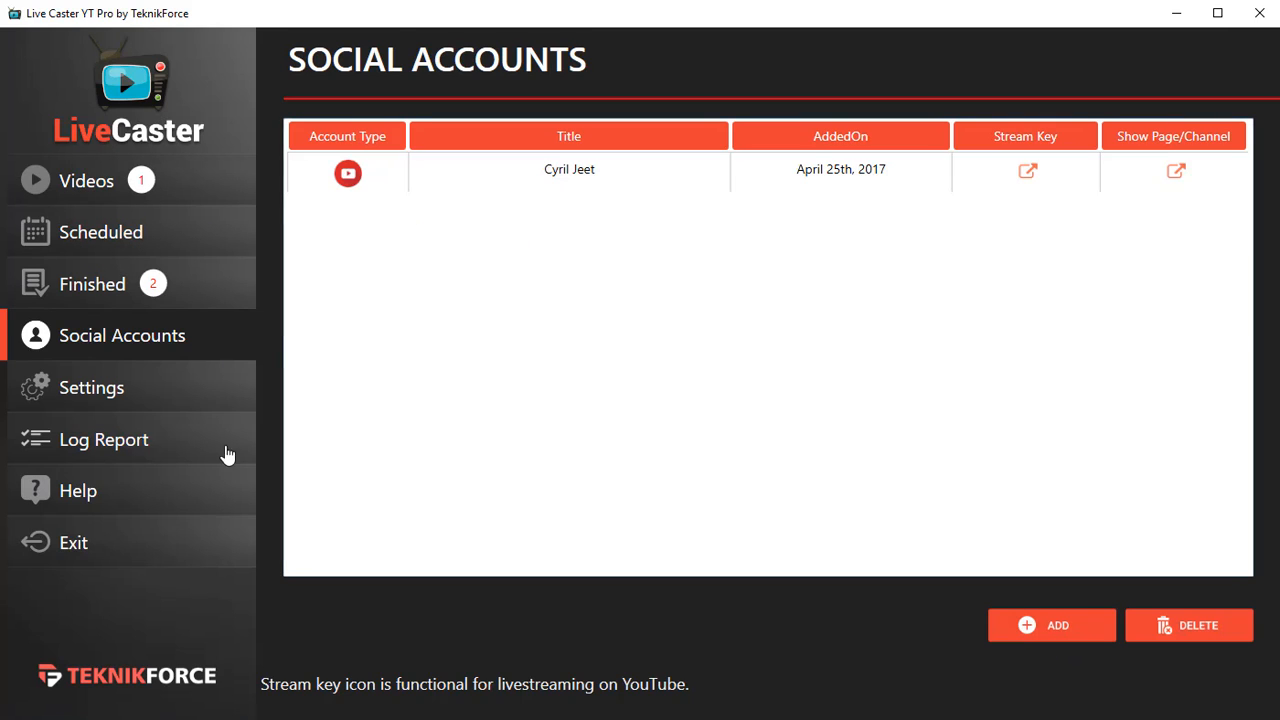
{"action": "mouse_move", "coordinate": [980, 556]}
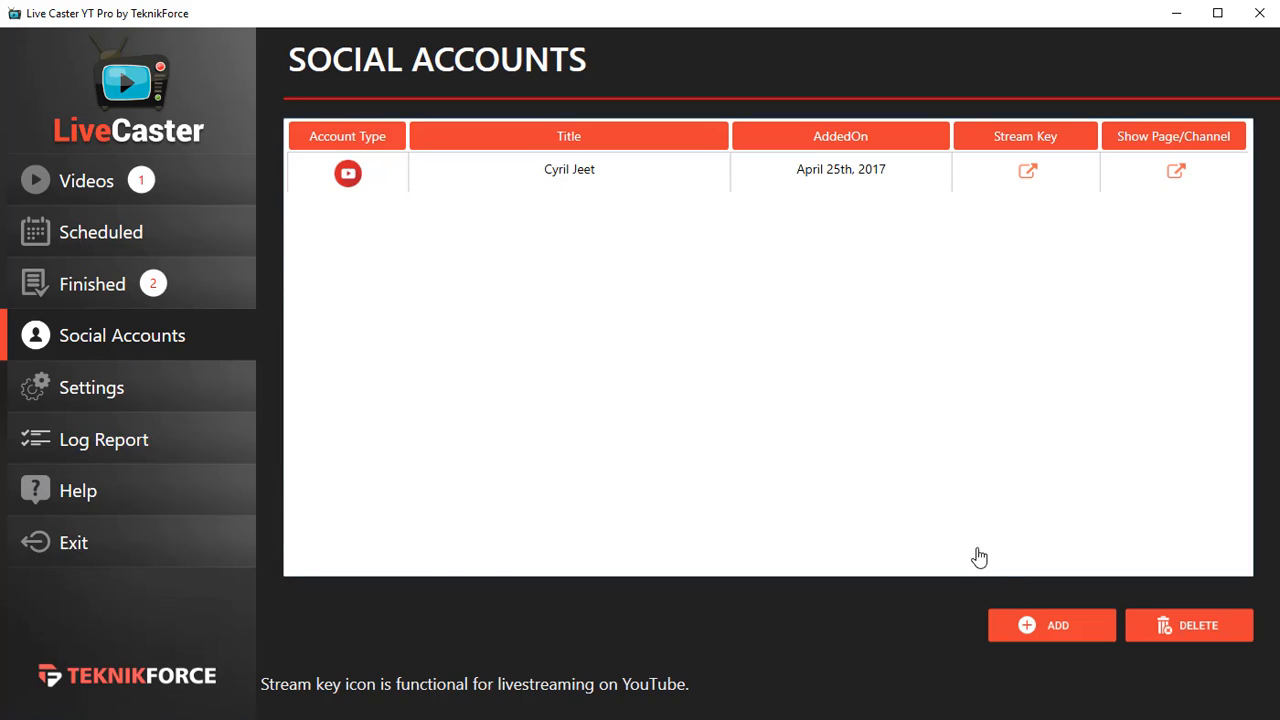
{"action": "left_click", "coordinate": [1052, 624]}
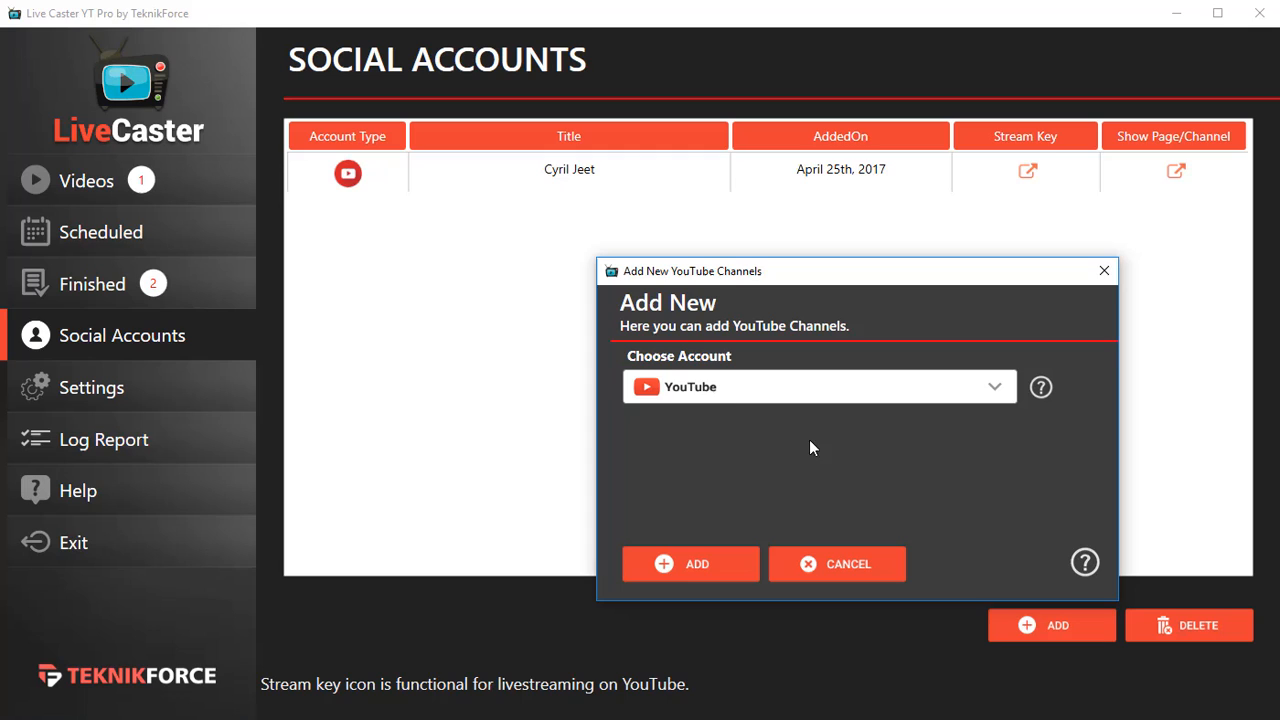
{"action": "left_click", "coordinate": [690, 564]}
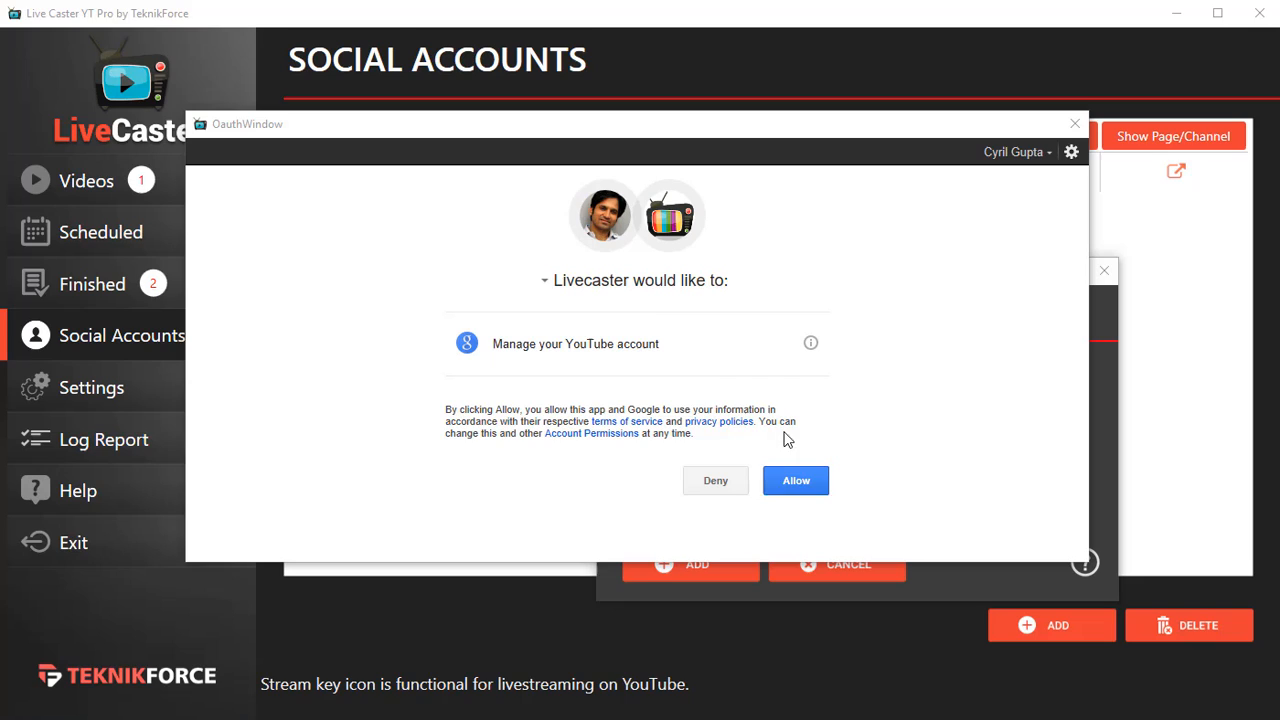
{"action": "mouse_move", "coordinate": [596, 258]}
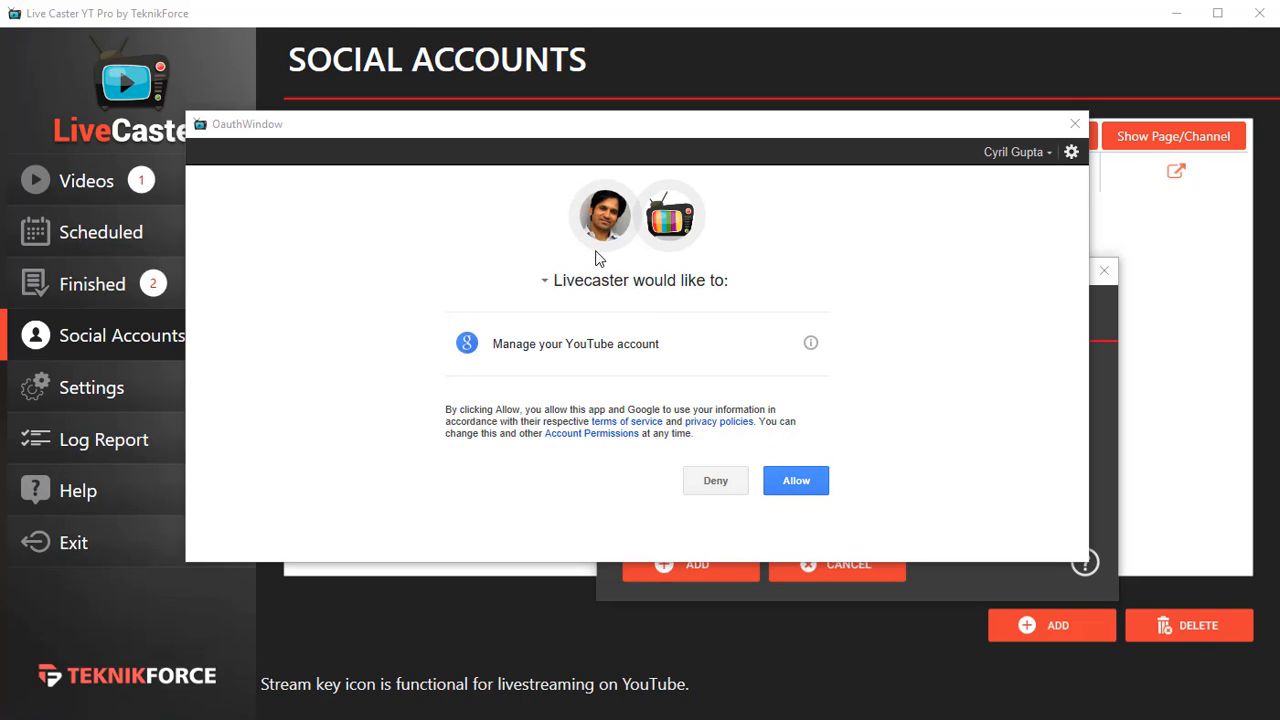
{"action": "mouse_move", "coordinate": [672, 288]}
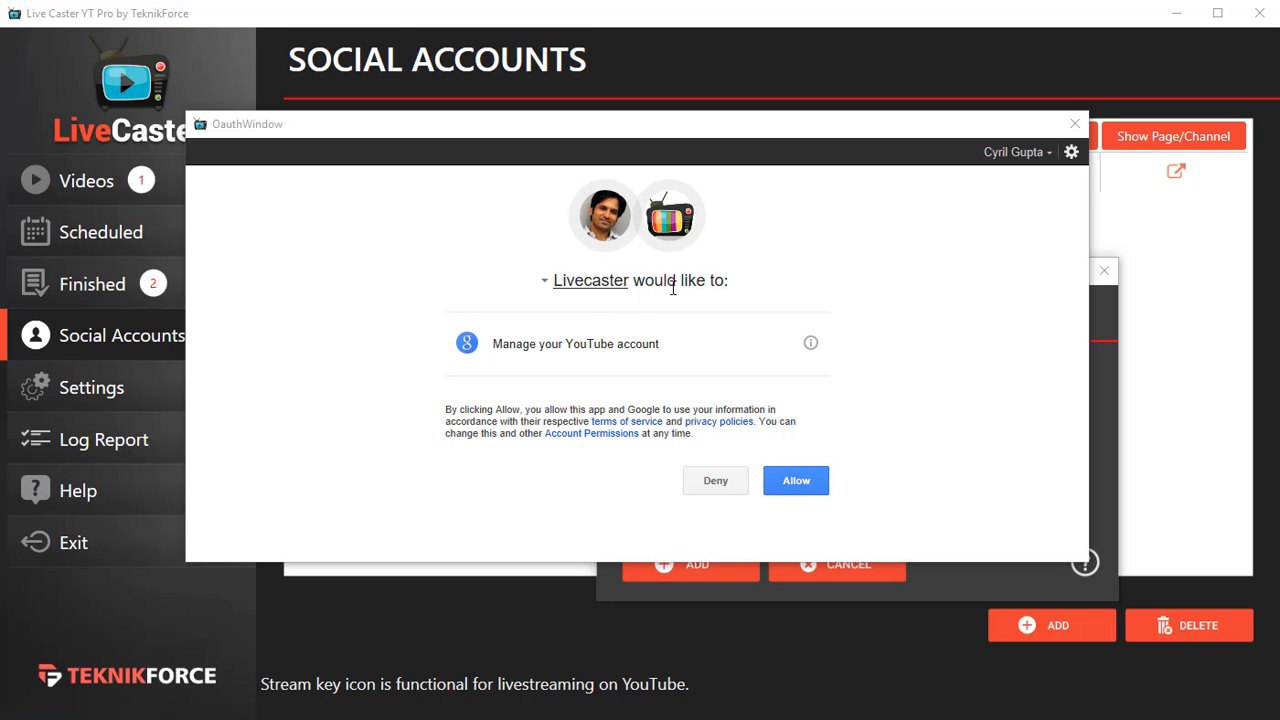
{"action": "mouse_move", "coordinate": [668, 336]}
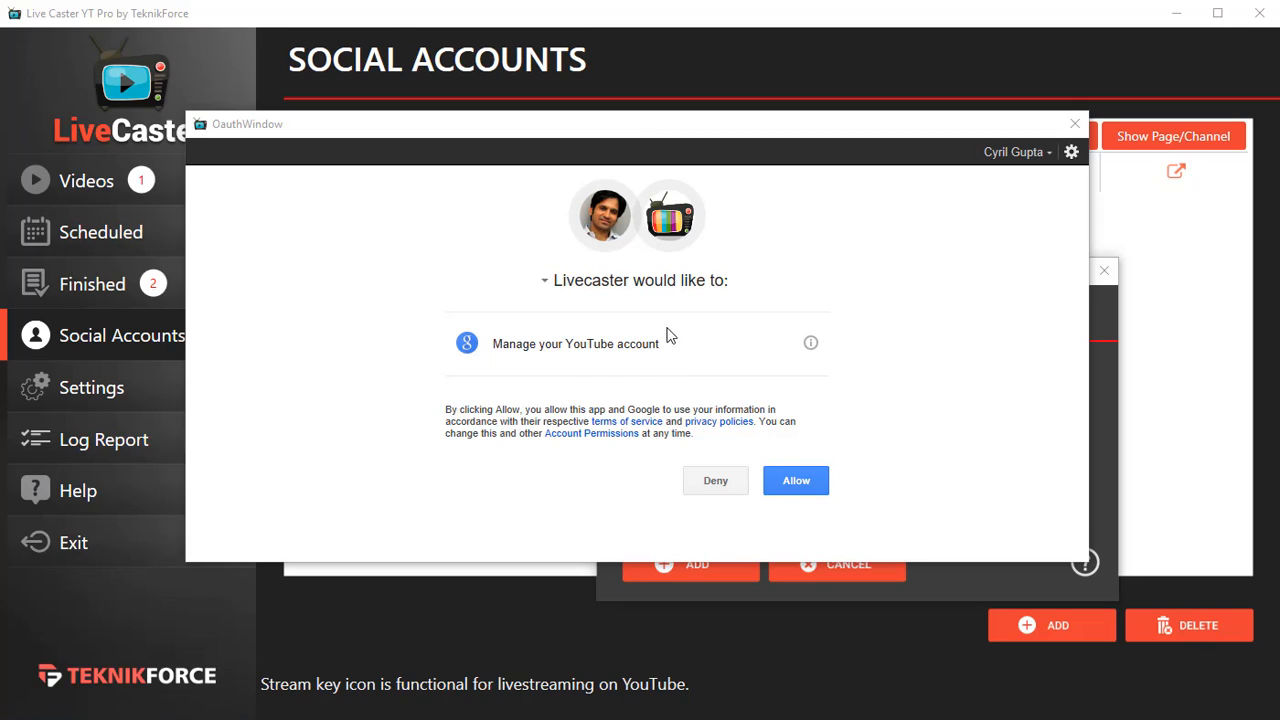
{"action": "mouse_move", "coordinate": [592, 396]}
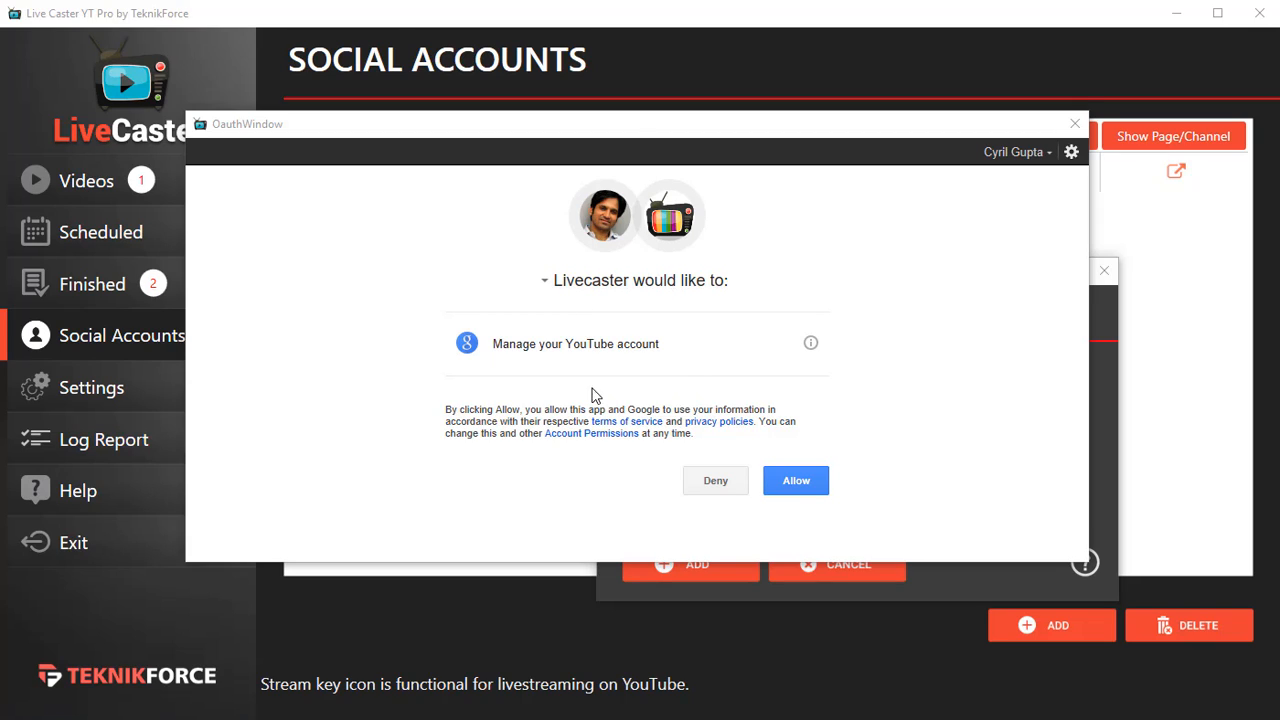
{"action": "mouse_move", "coordinate": [744, 456]}
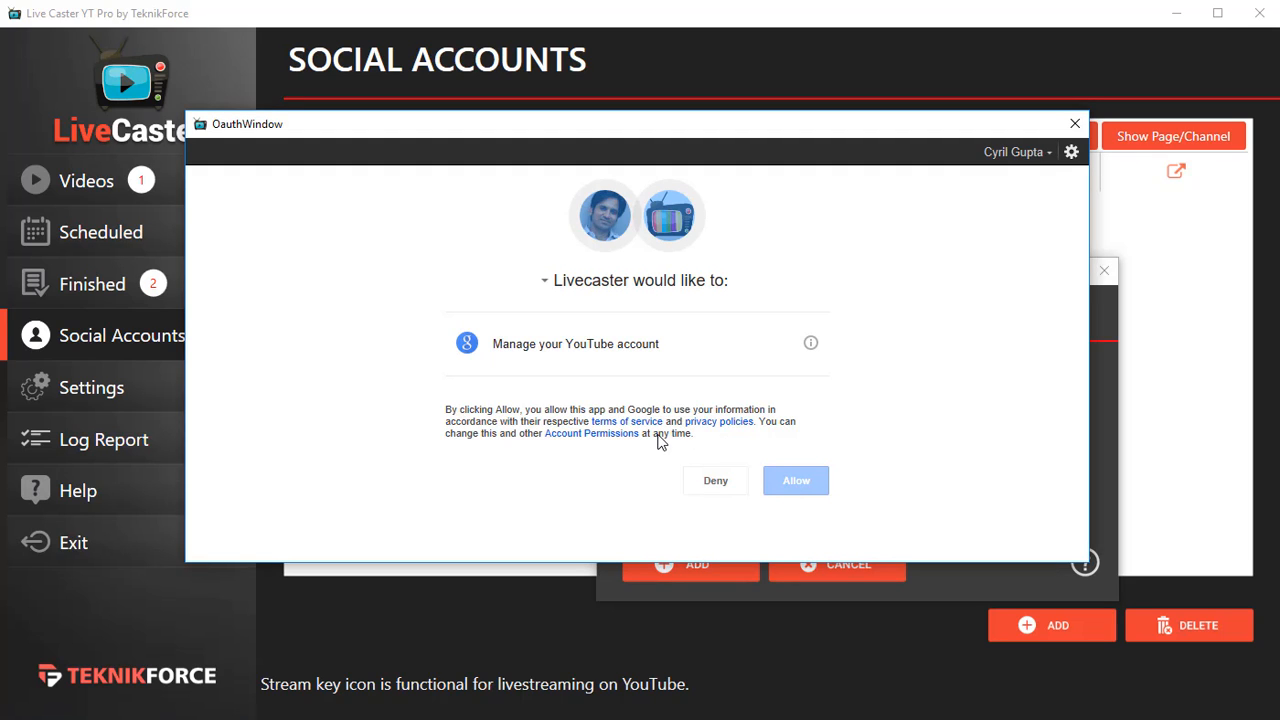
Allow Livecaster to manage the YouTube account, adding the Cyril Gupta channel, and return to videos.
{"action": "left_click", "coordinate": [796, 480]}
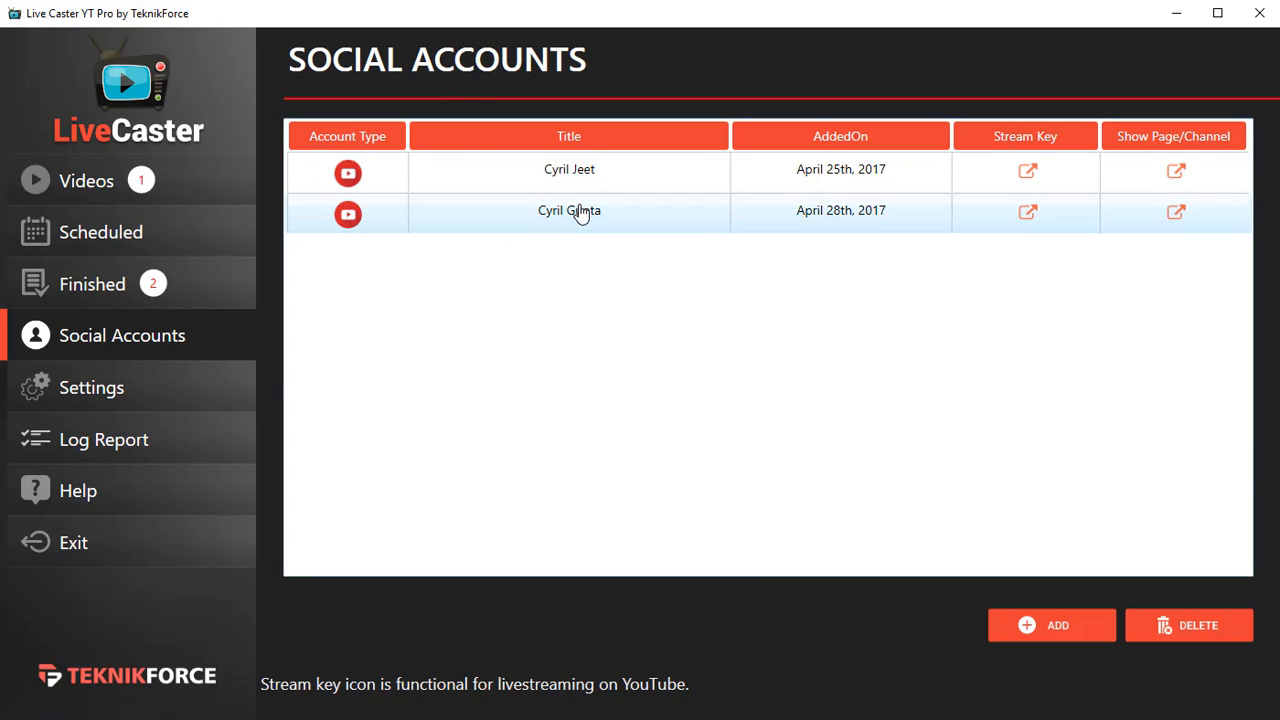
{"action": "mouse_move", "coordinate": [464, 380]}
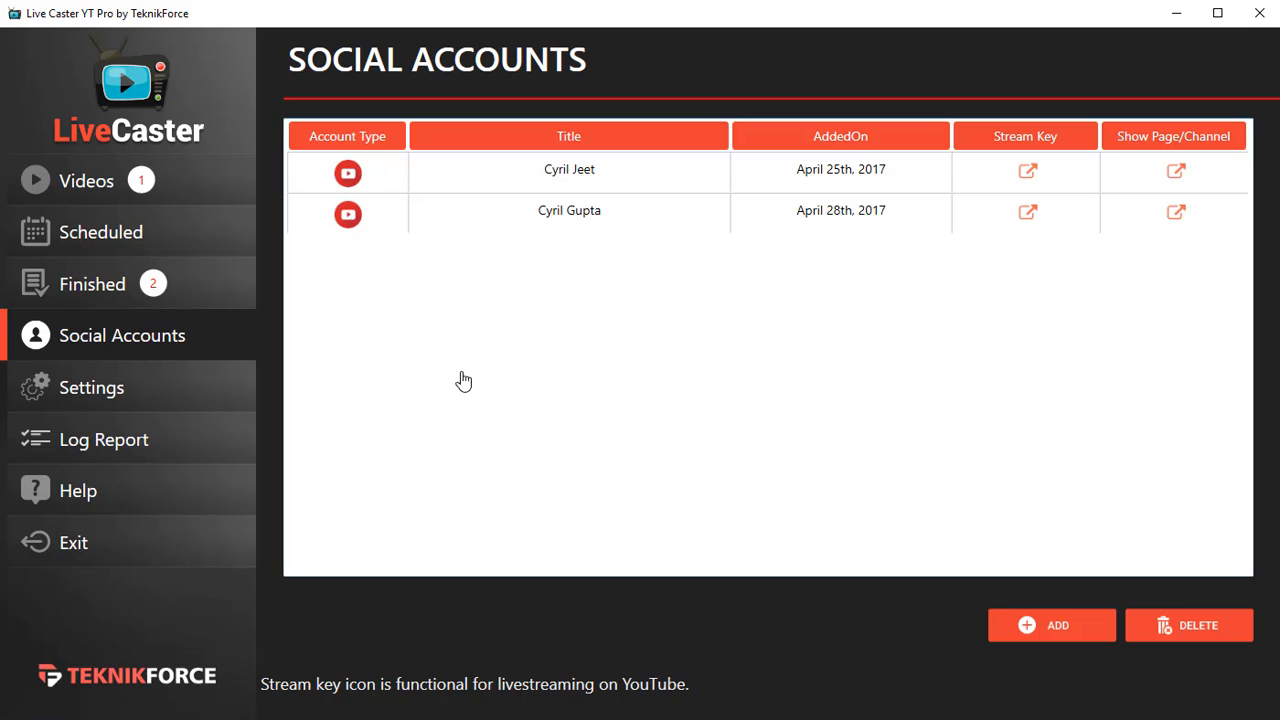
{"action": "left_click", "coordinate": [86, 180]}
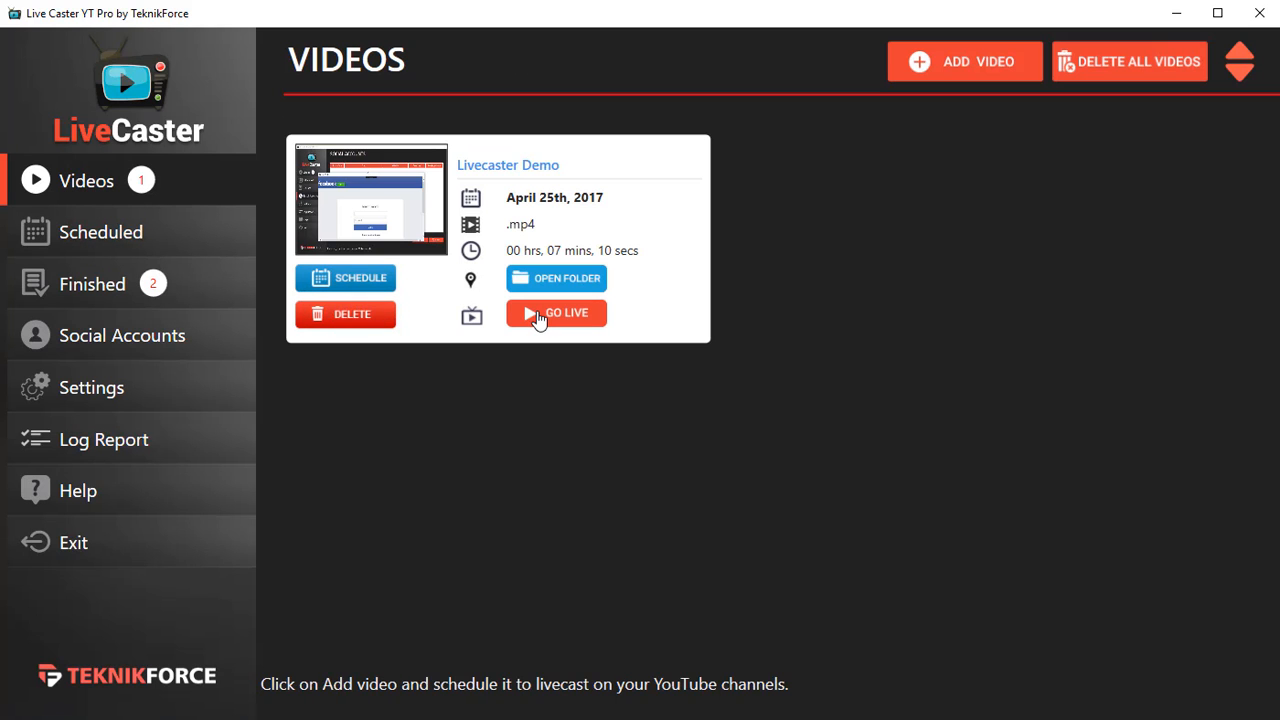
Go Live on Livecaster Demo and choose the Cyril Gupta channel to post to.
{"action": "left_click", "coordinate": [556, 312]}
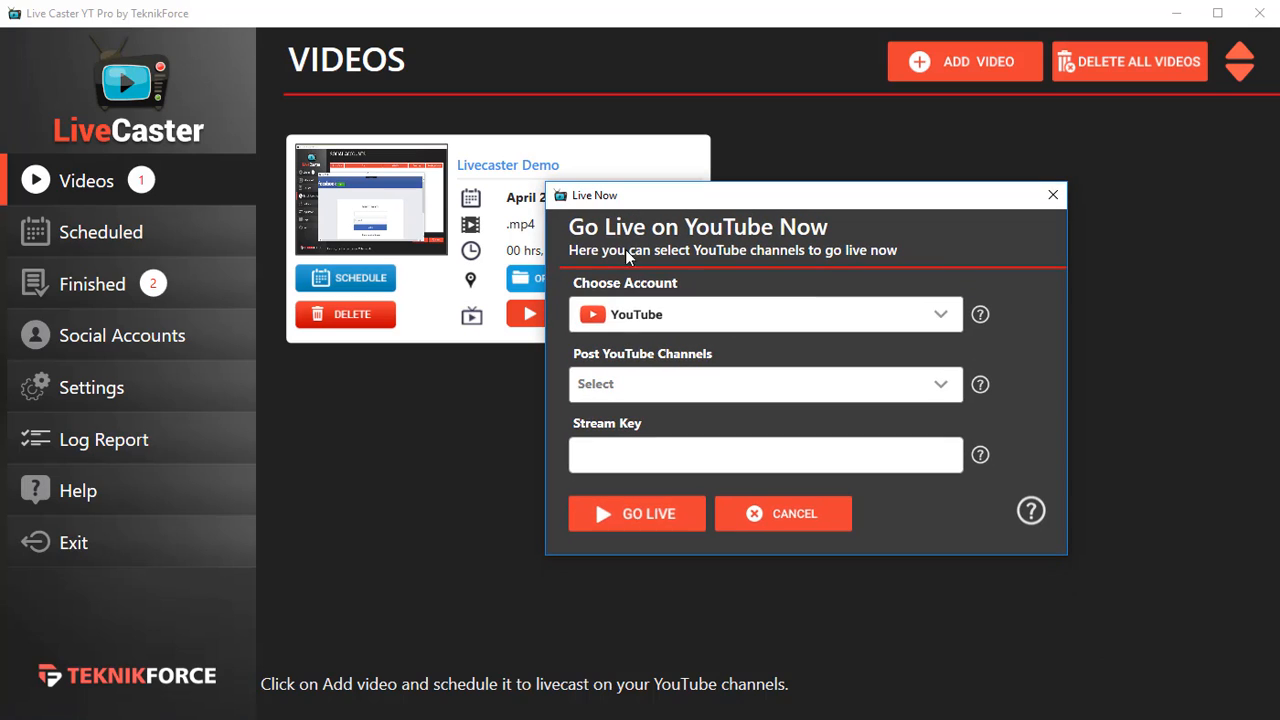
{"action": "left_click", "coordinate": [764, 384]}
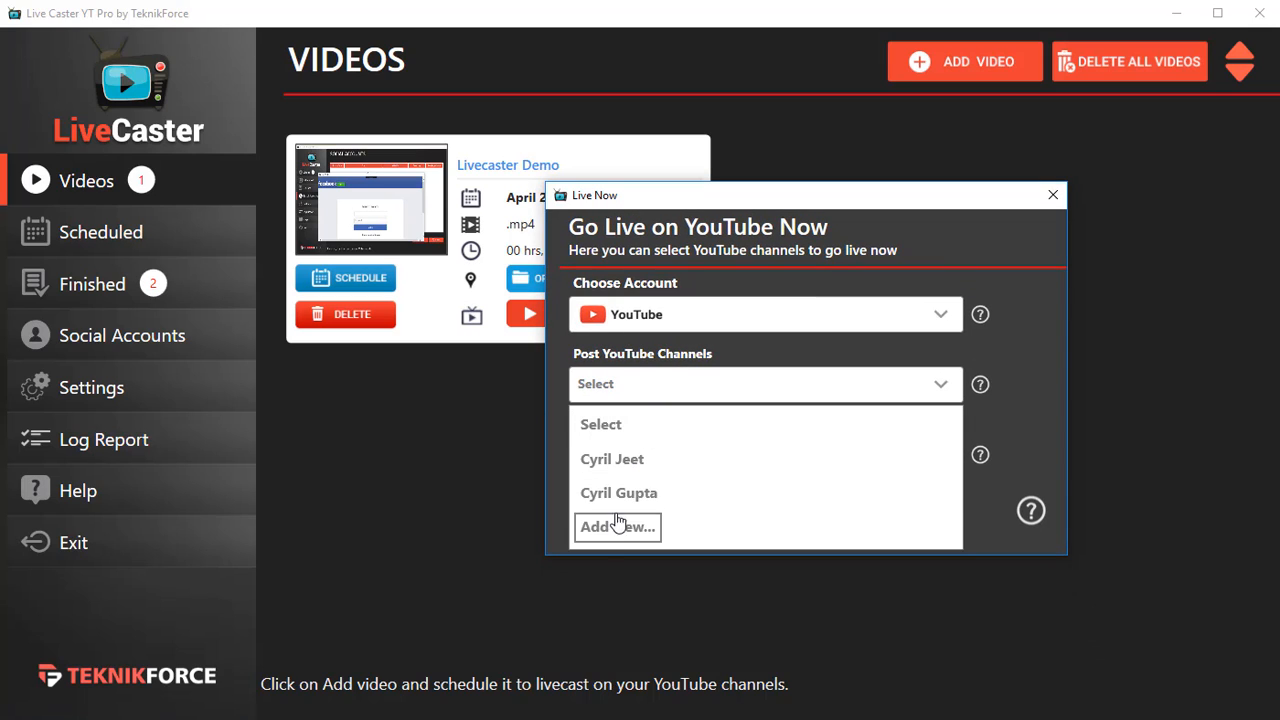
{"action": "left_click", "coordinate": [618, 492]}
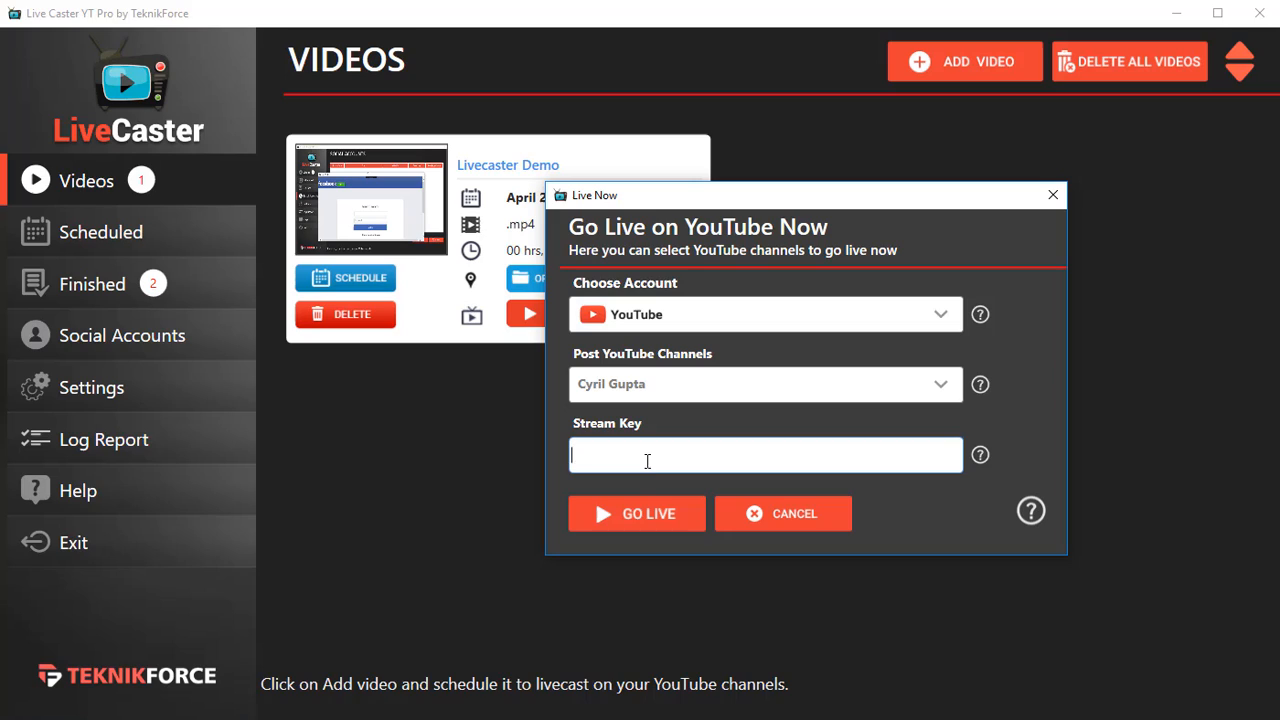
{"action": "mouse_move", "coordinate": [654, 470]}
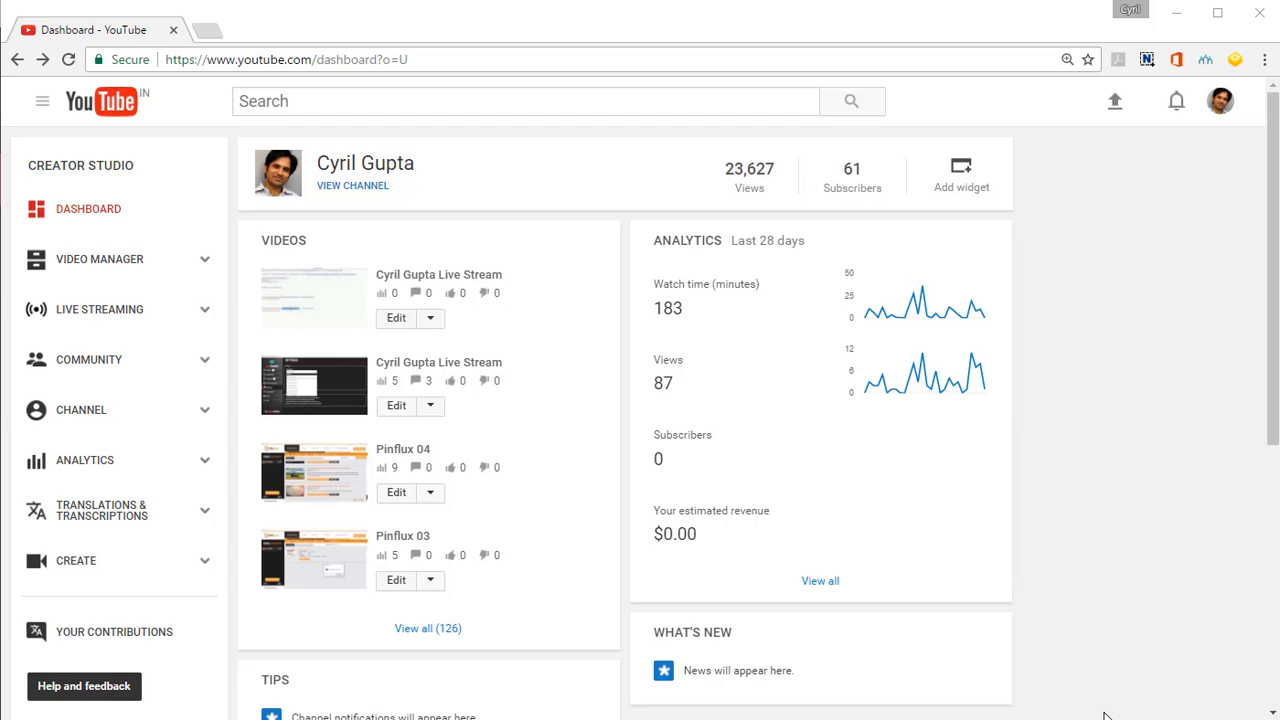
{"action": "mouse_move", "coordinate": [192, 396]}
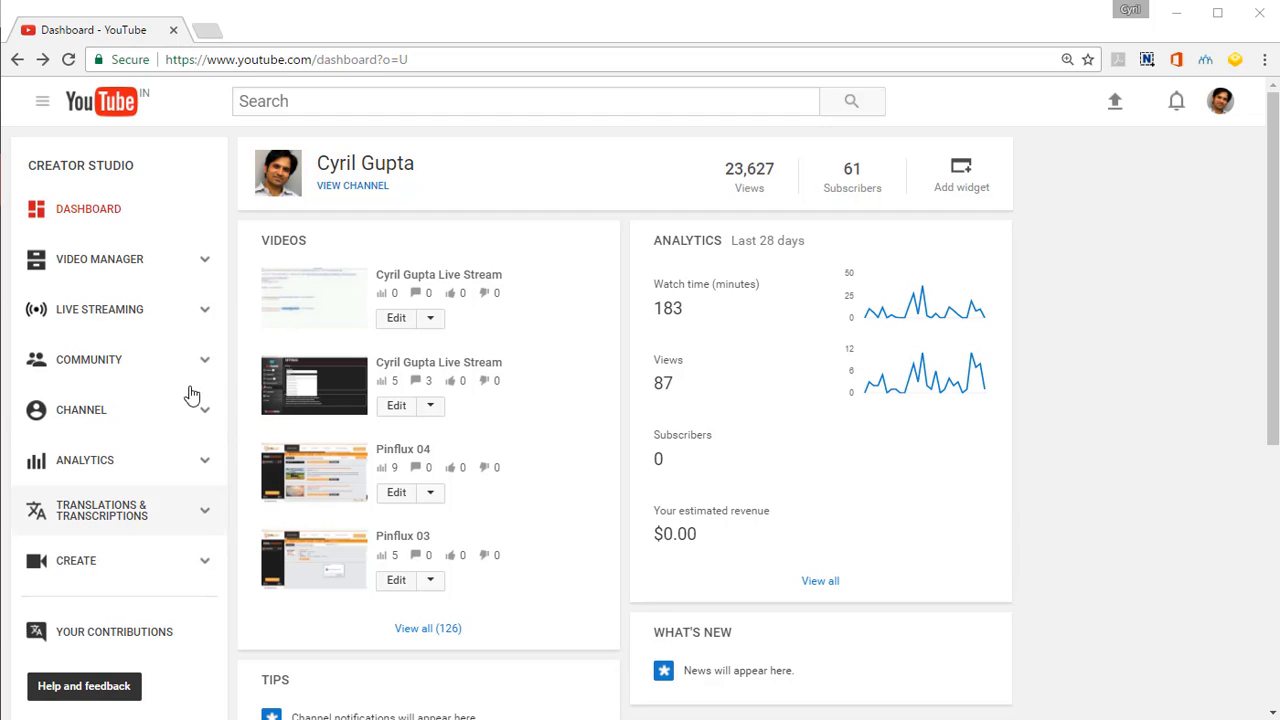
{"action": "mouse_move", "coordinate": [190, 332]}
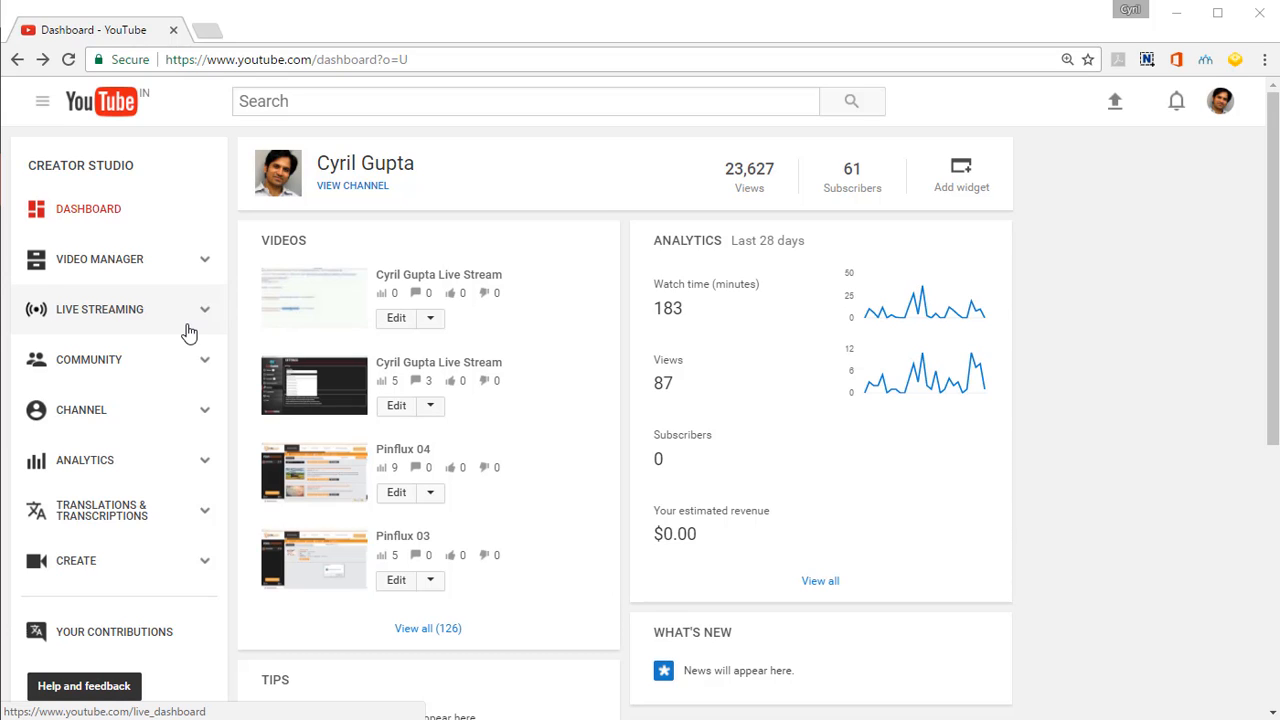
{"action": "mouse_move", "coordinate": [178, 328]}
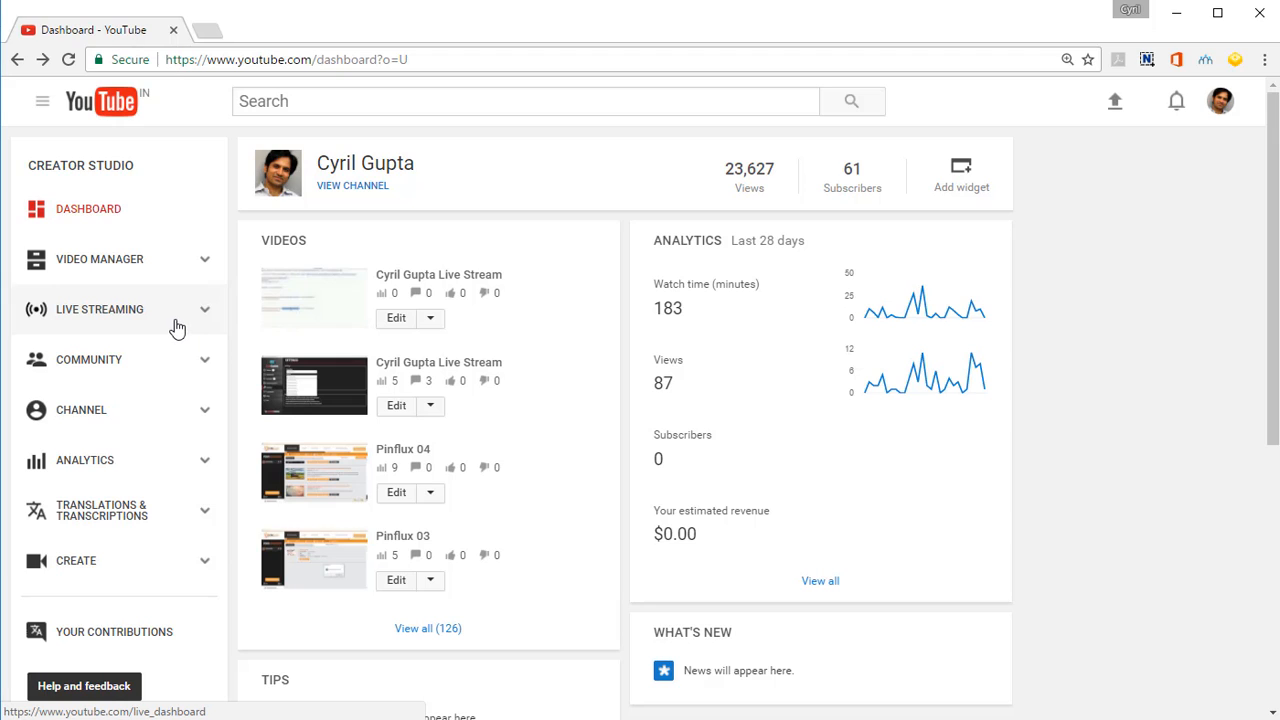
Switch from the Creator Studio dashboard to the Live Streaming dashboard.
{"action": "left_click", "coordinate": [100, 308]}
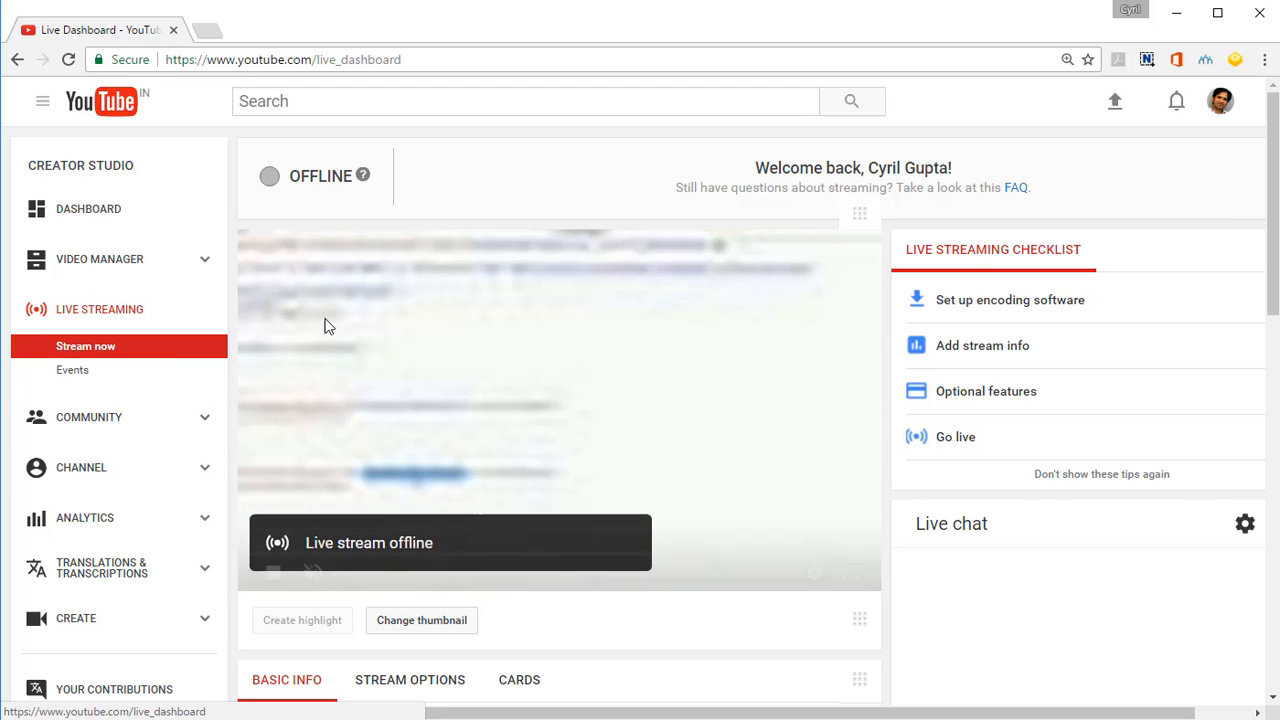
Reveal and copy the stream name/key in Encoder Setup, then hide it again.
{"action": "scroll", "scroll_direction": "down", "scroll_amount": 3}
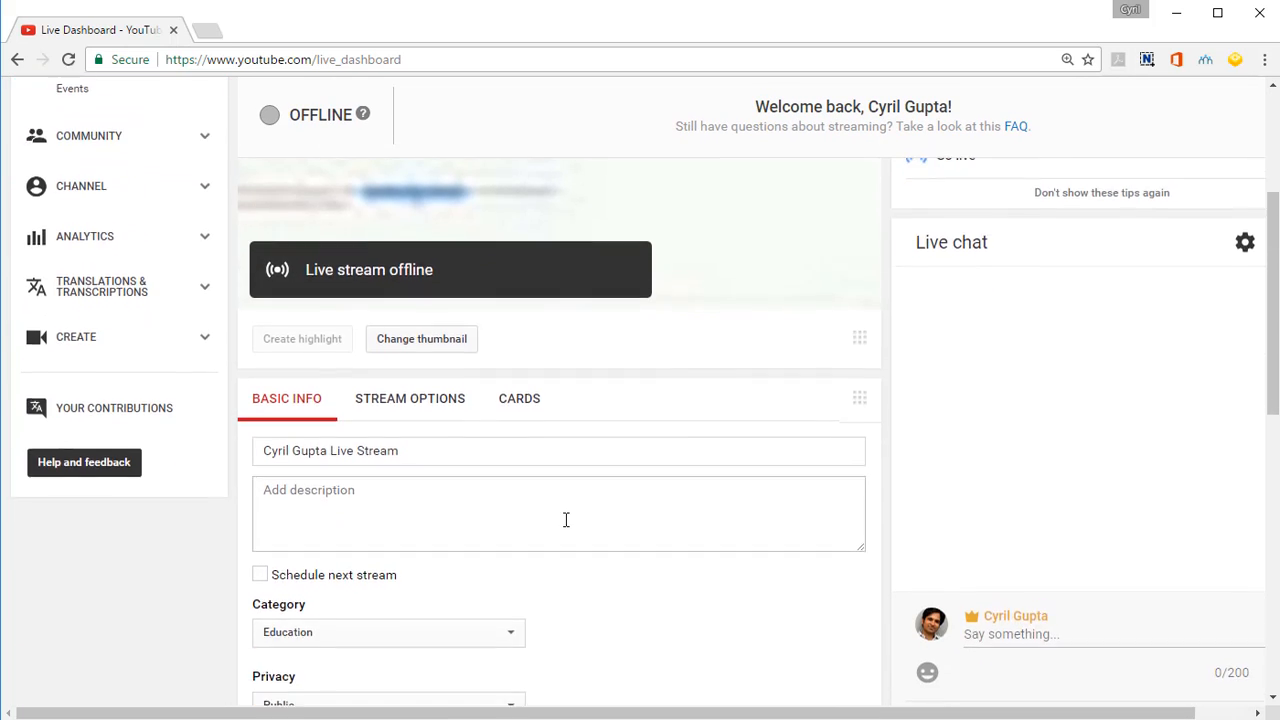
{"action": "scroll", "scroll_direction": "down", "scroll_amount": 3}
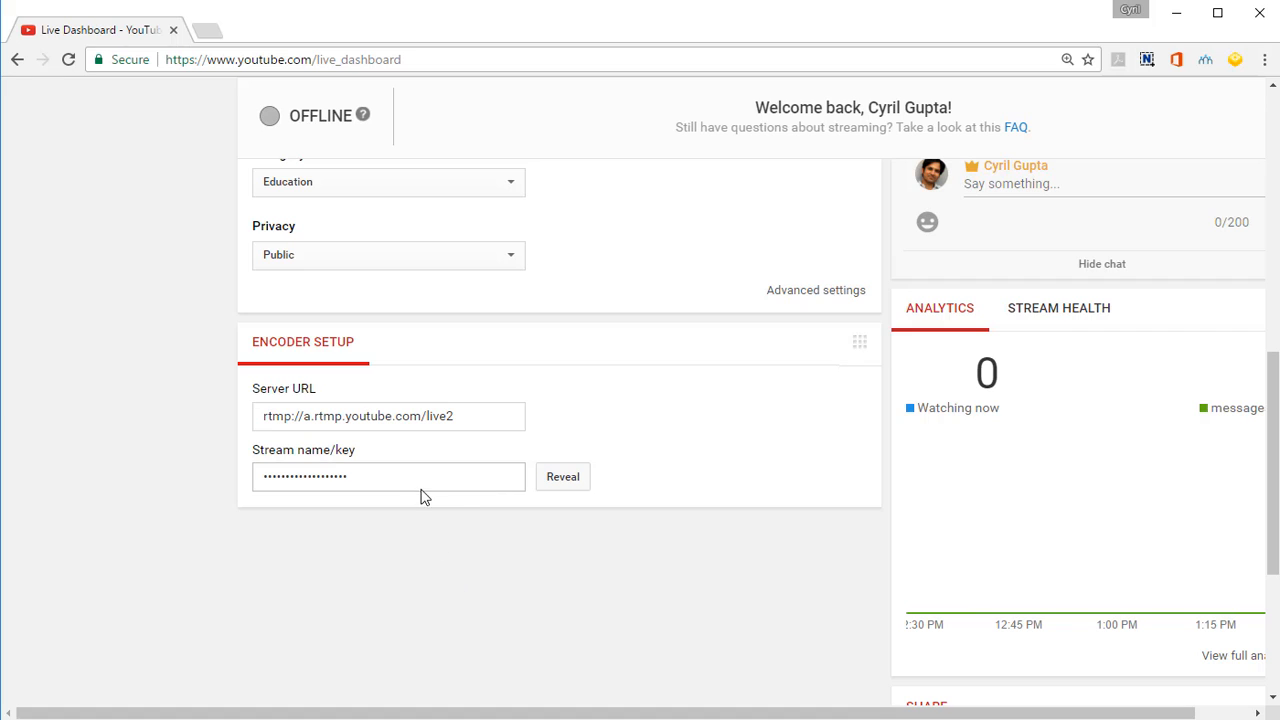
{"action": "triple_click", "coordinate": [388, 476]}
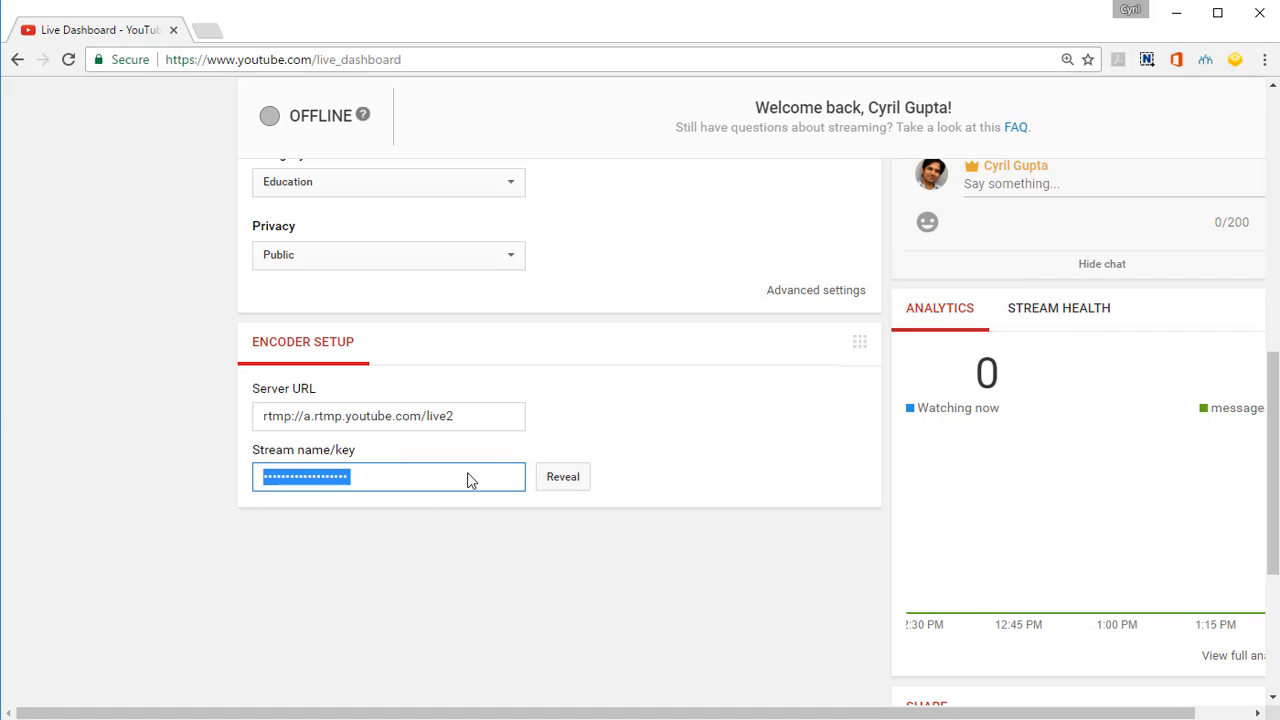
{"action": "left_click", "coordinate": [562, 476]}
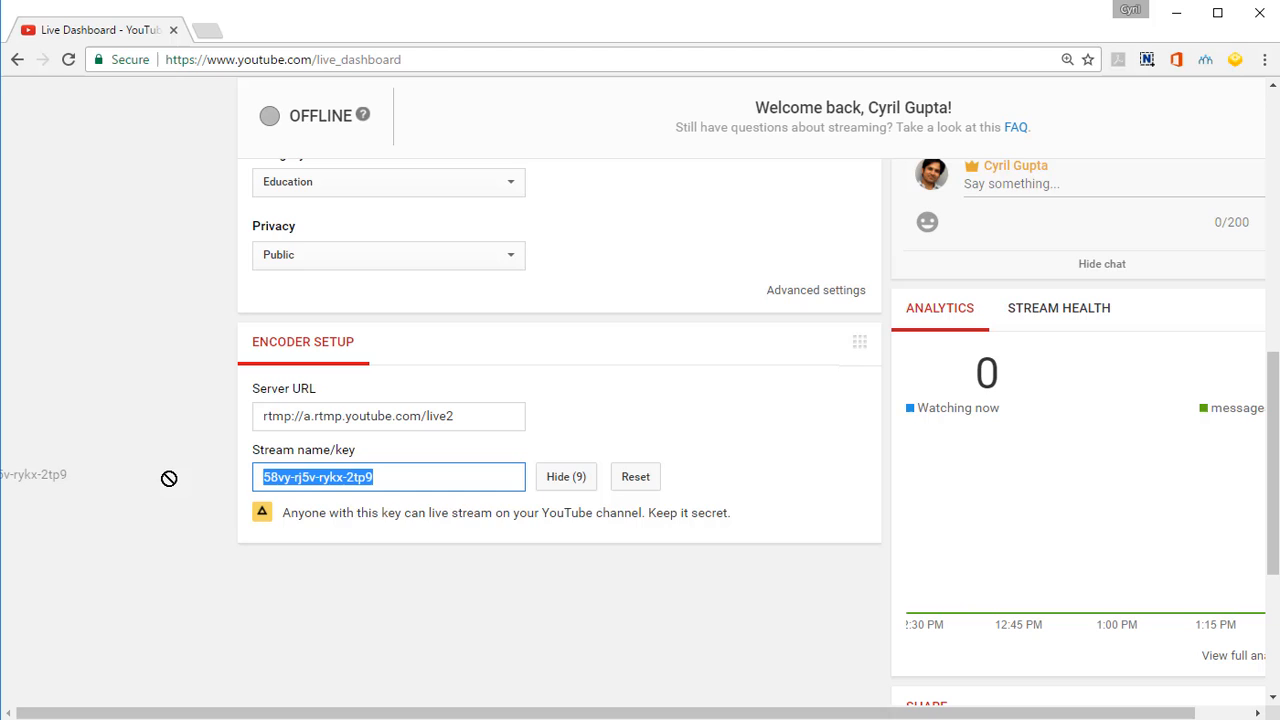
{"action": "scroll", "scroll_direction": "up", "scroll_amount": 3}
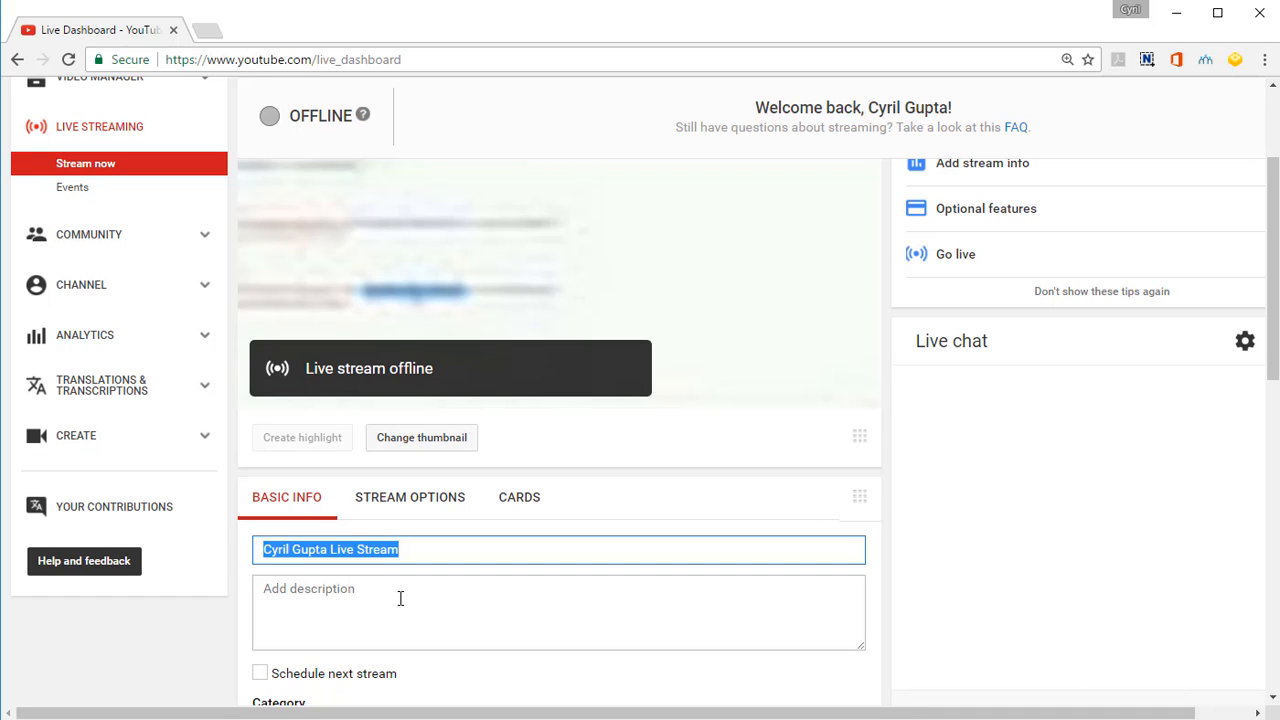
{"action": "scroll", "scroll_direction": "down", "scroll_amount": 3}
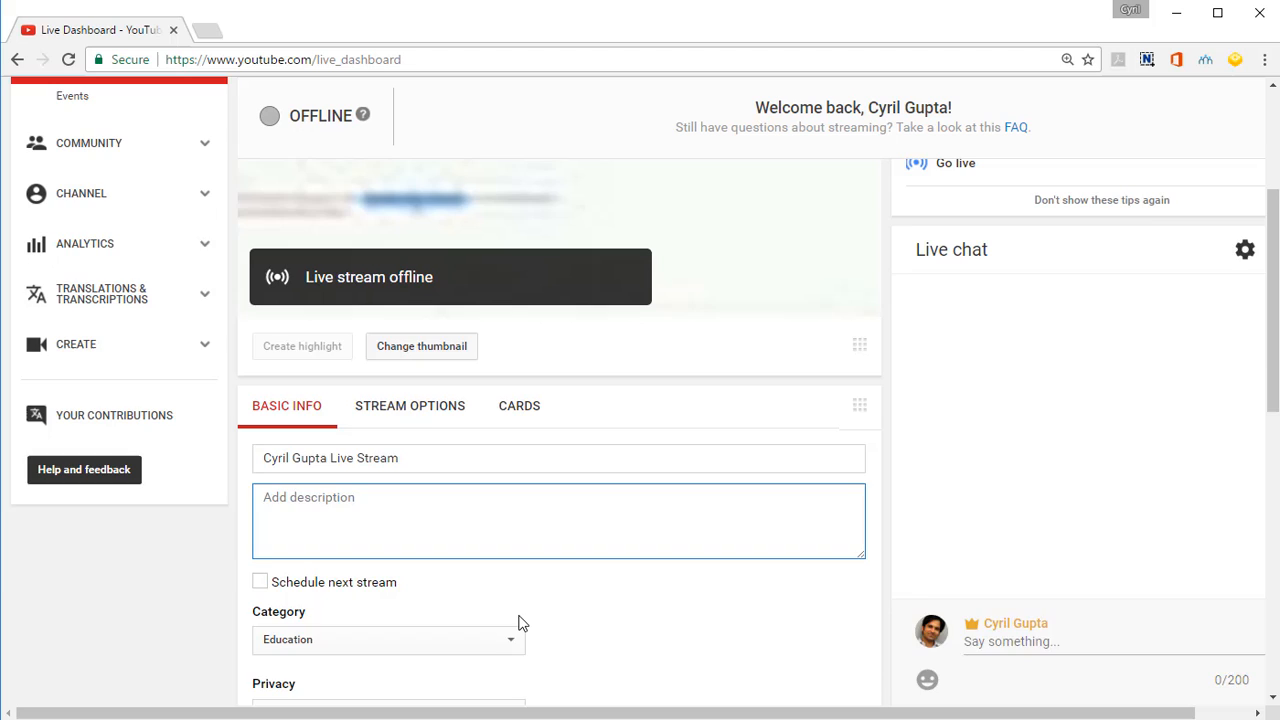
{"action": "scroll", "scroll_direction": "up", "scroll_amount": 3}
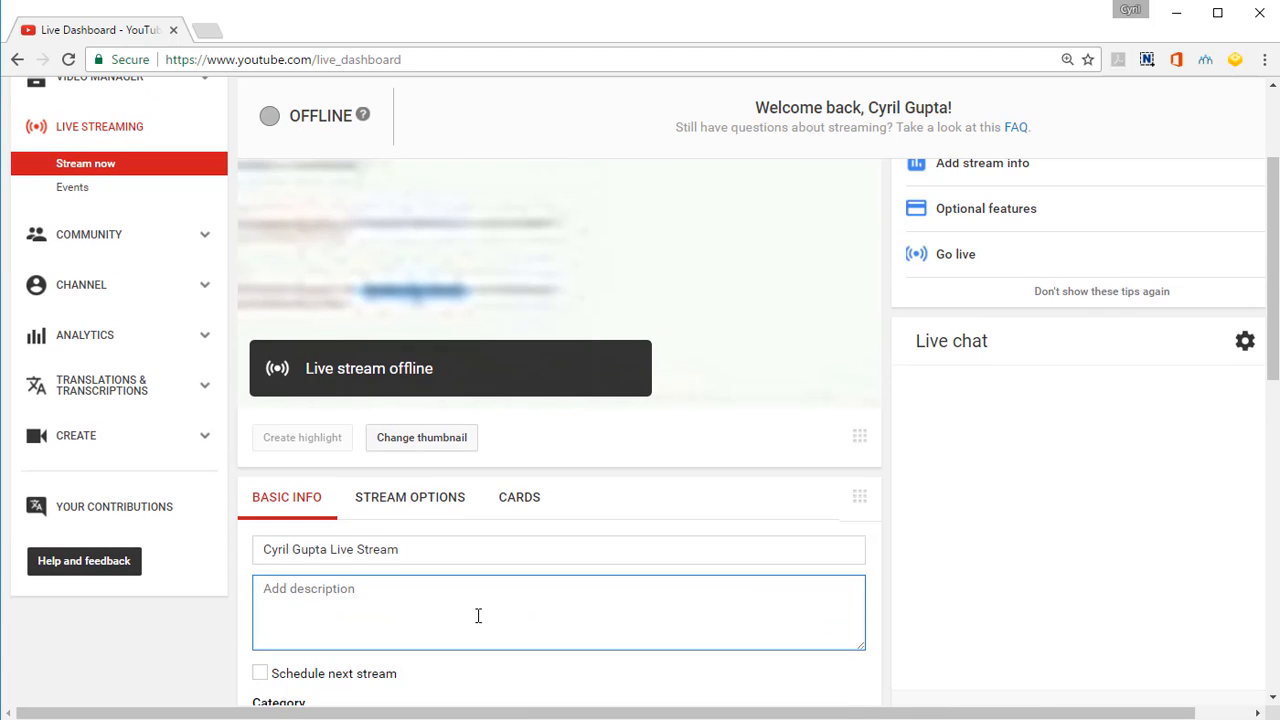
{"action": "scroll", "scroll_direction": "down", "scroll_amount": 3}
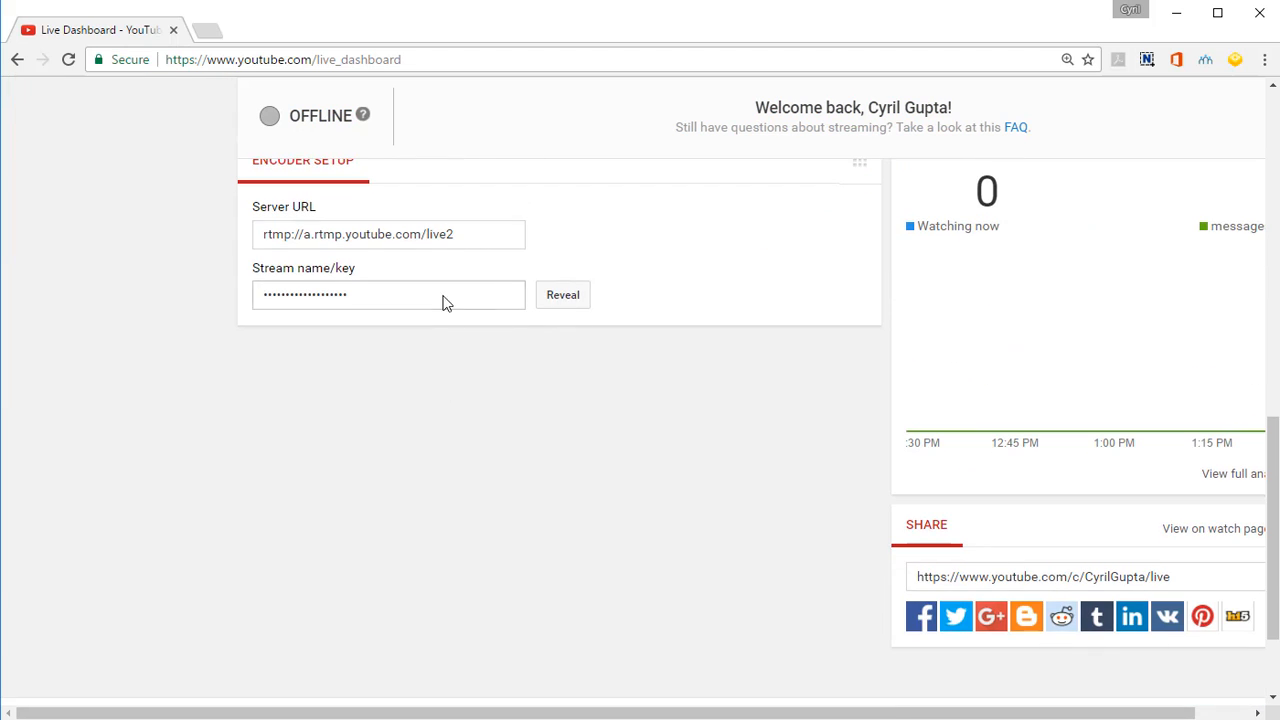
{"action": "left_click", "coordinate": [562, 294]}
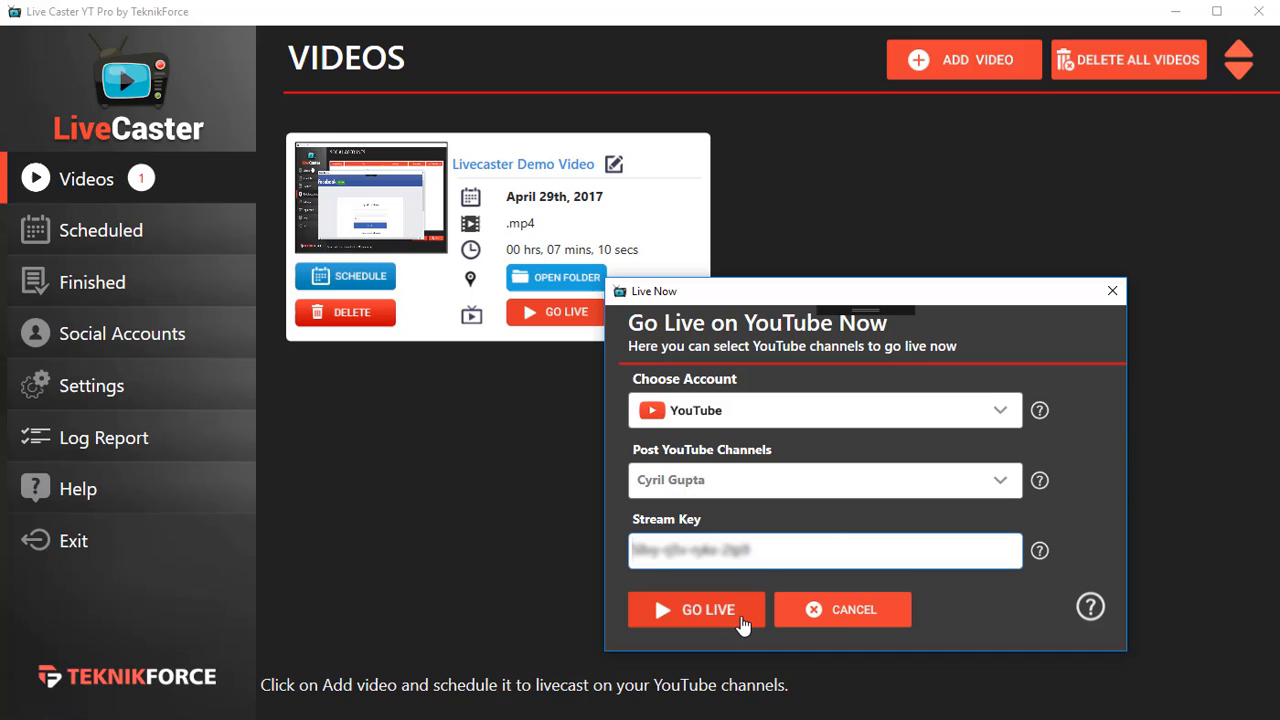
Submit Go Live for Livecaster Demo with the pasted key and acknowledge the delay notice.
{"action": "left_click", "coordinate": [696, 608]}
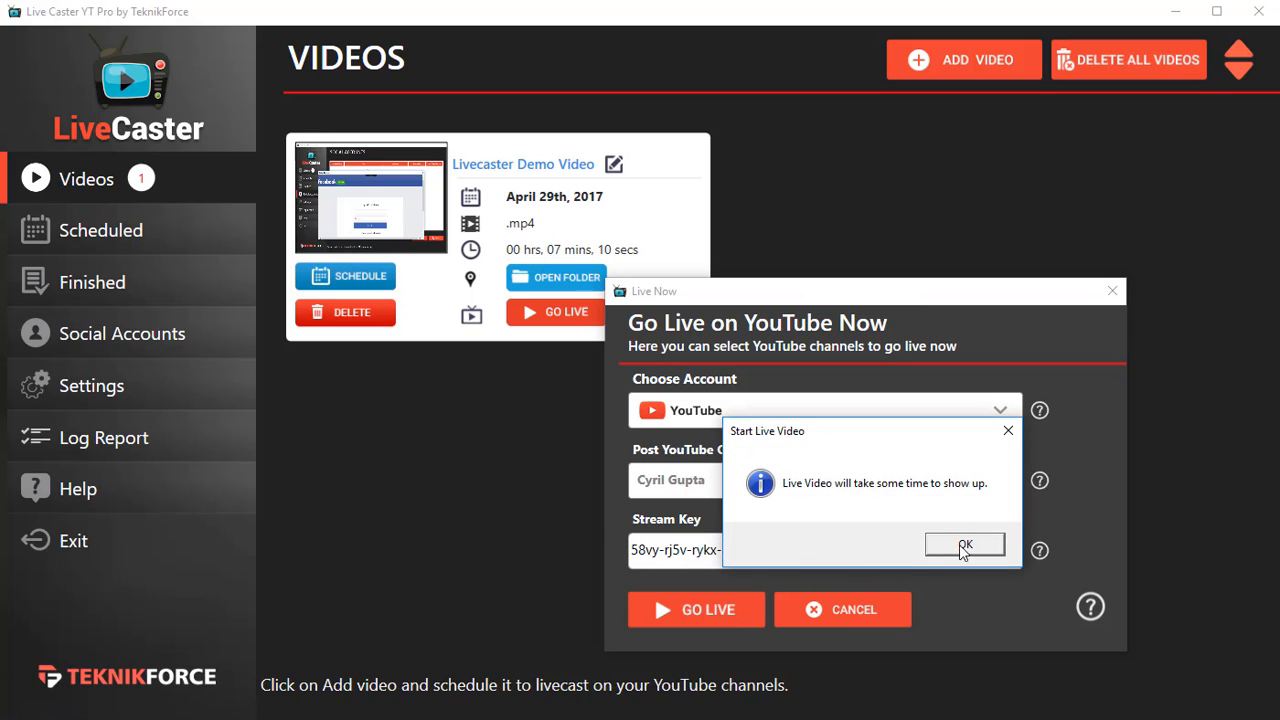
{"action": "left_click", "coordinate": [964, 544]}
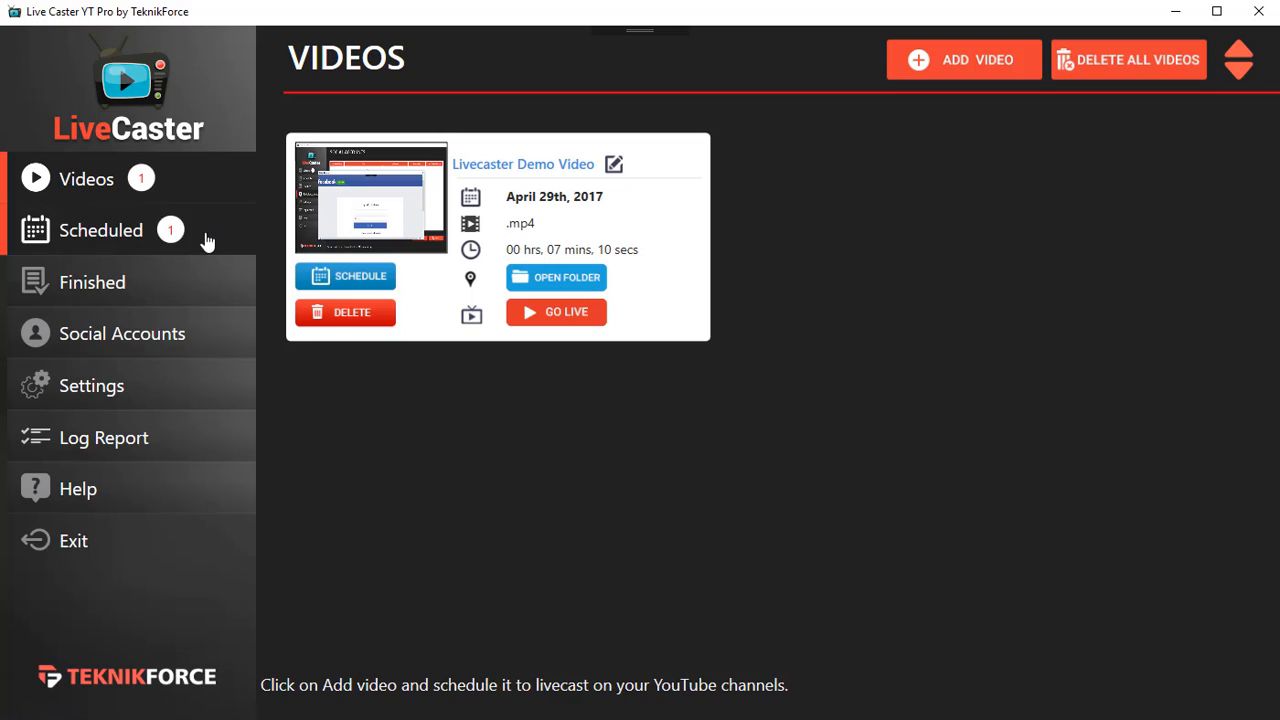
{"action": "mouse_move", "coordinate": [196, 244]}
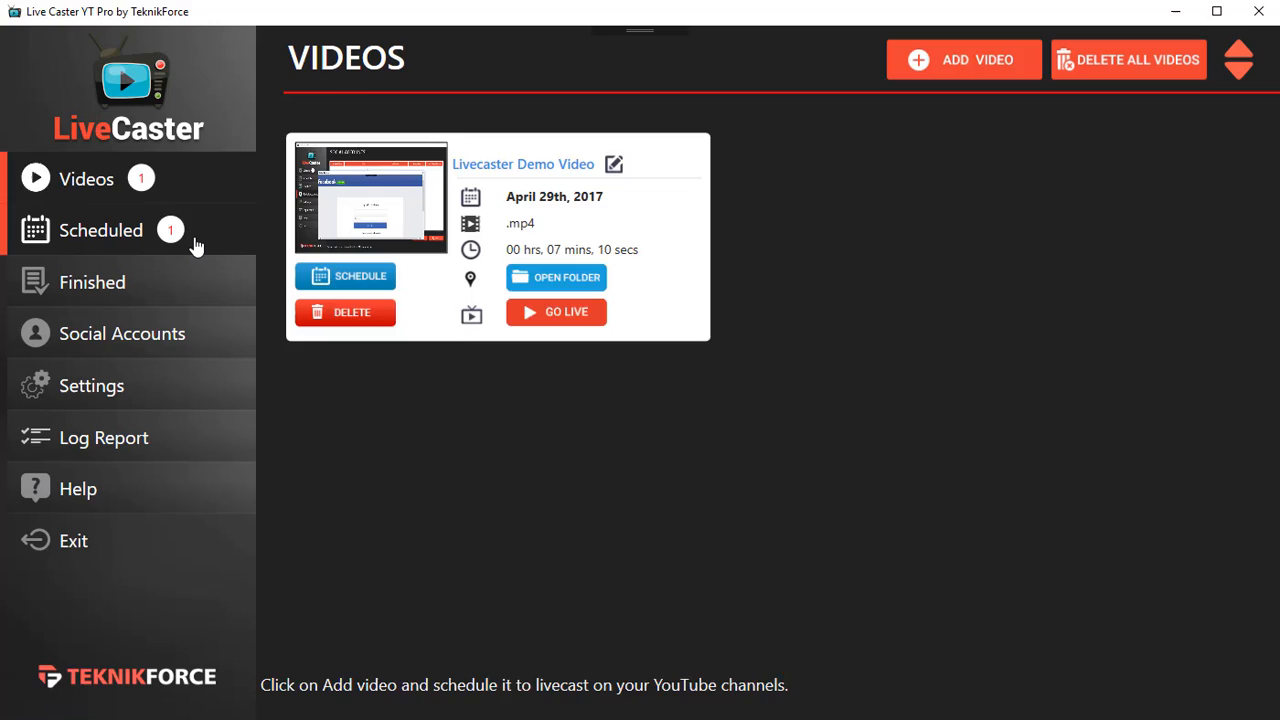
Show the Scheduled page where Livecaster Demo Video moves to Running.
{"action": "left_click", "coordinate": [100, 230]}
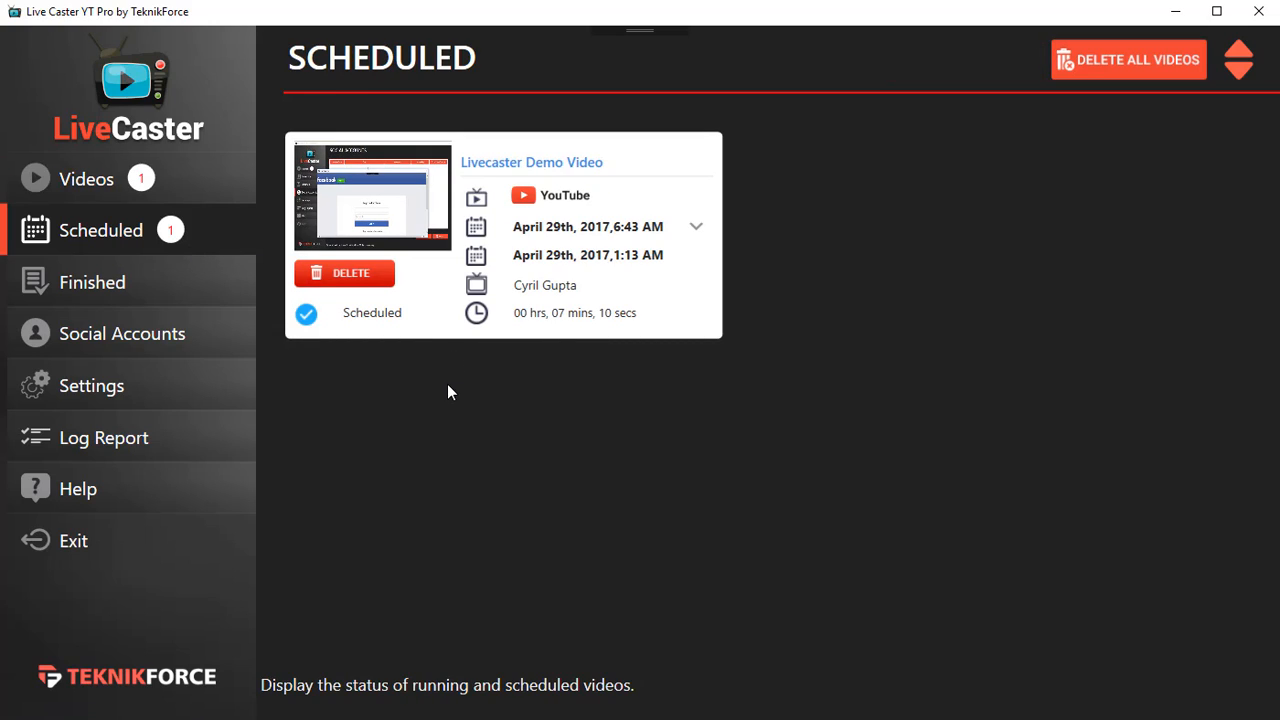
{"action": "mouse_move", "coordinate": [460, 378]}
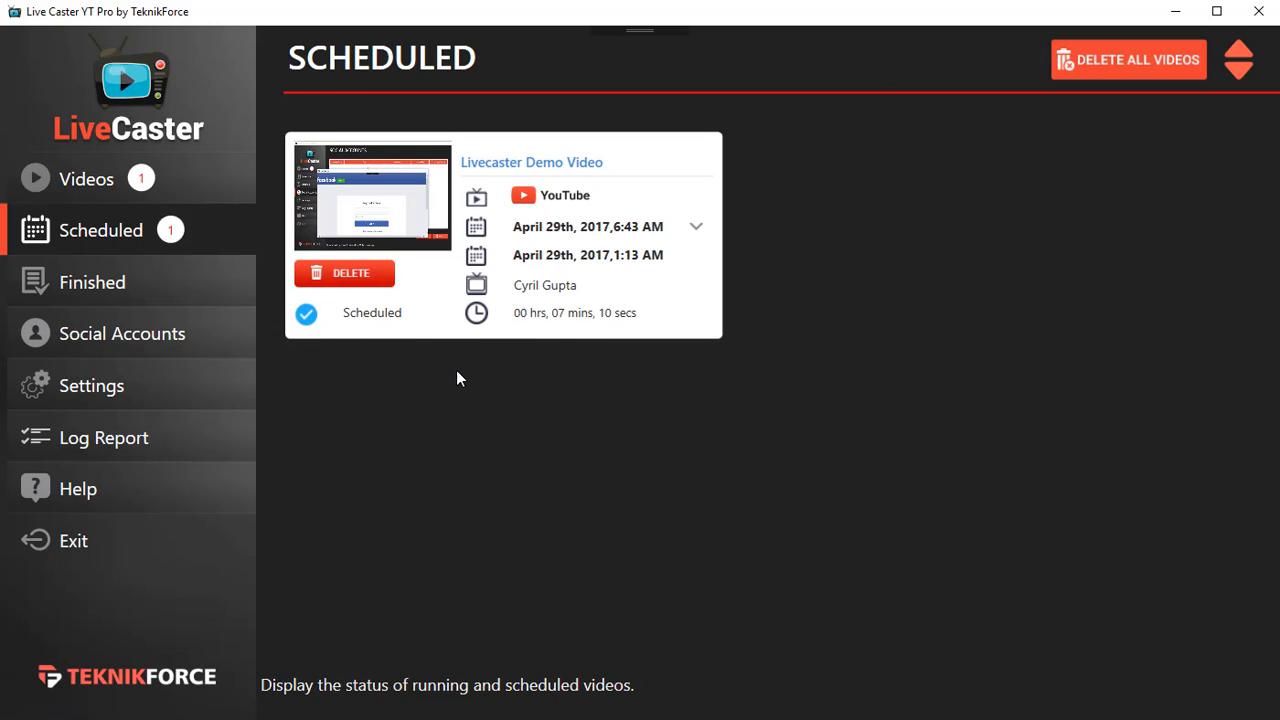
{"action": "mouse_move", "coordinate": [462, 348]}
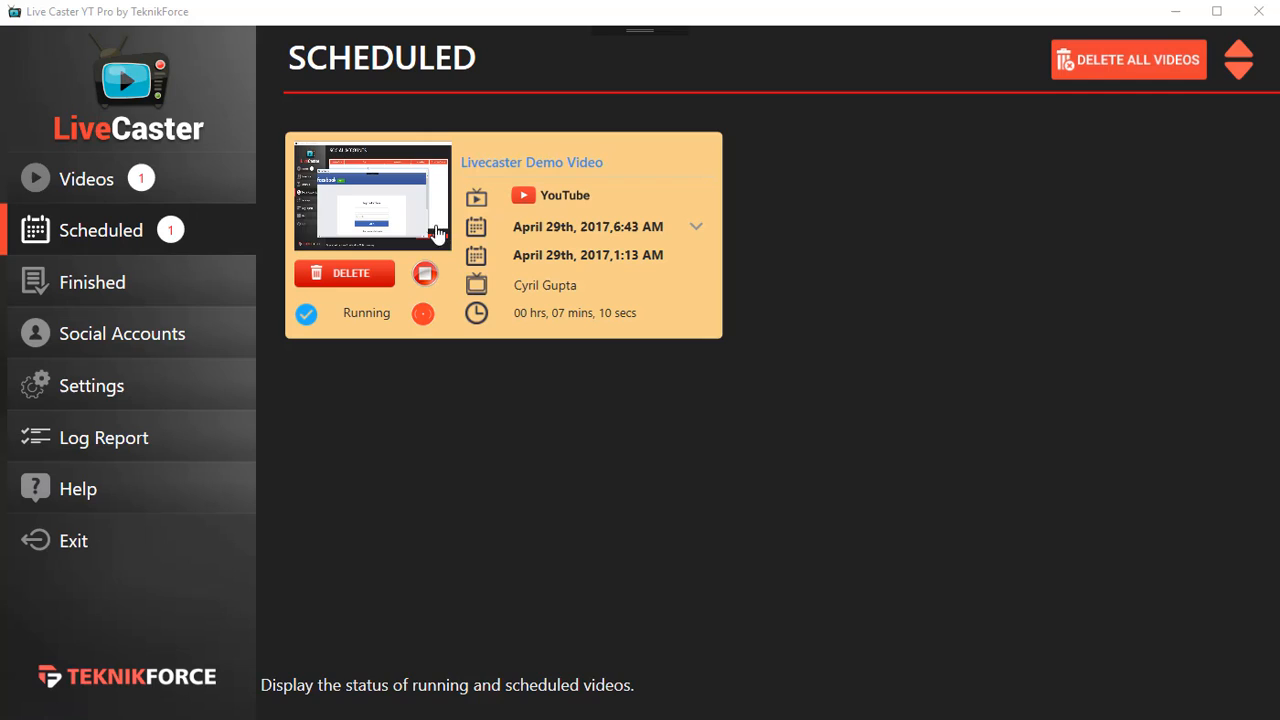
{"action": "mouse_move", "coordinate": [684, 180]}
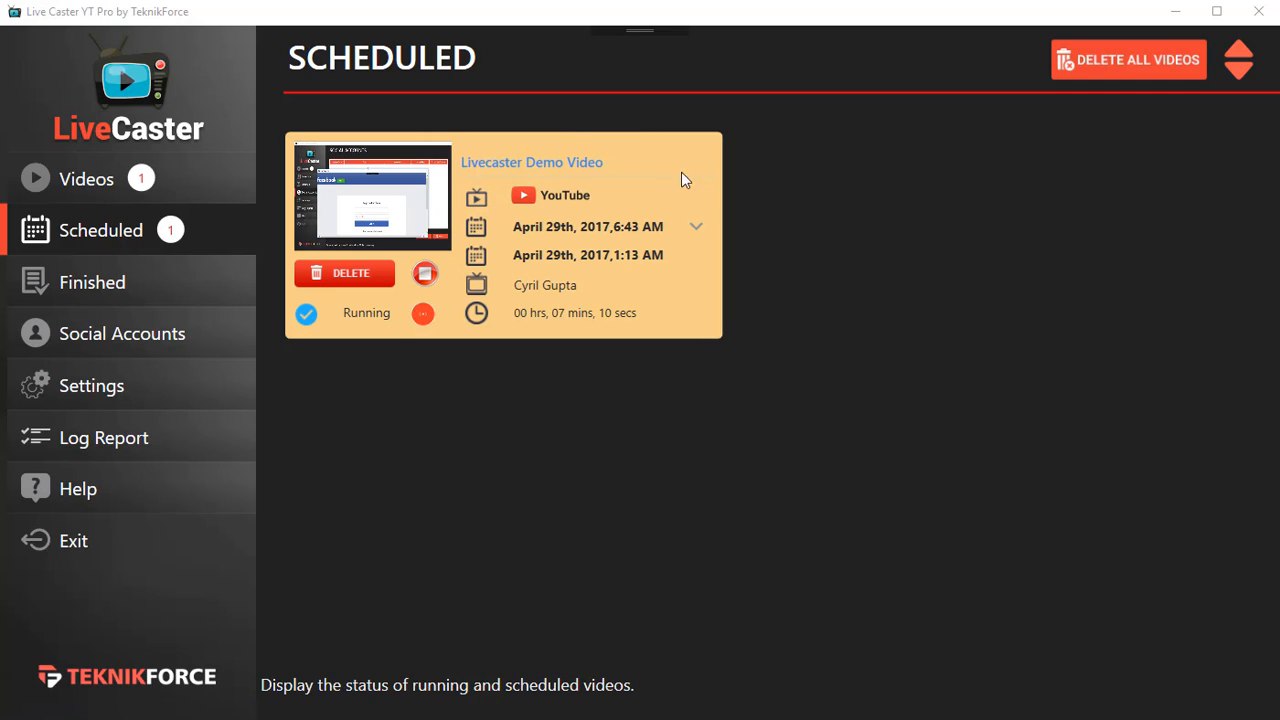
{"action": "mouse_move", "coordinate": [424, 312]}
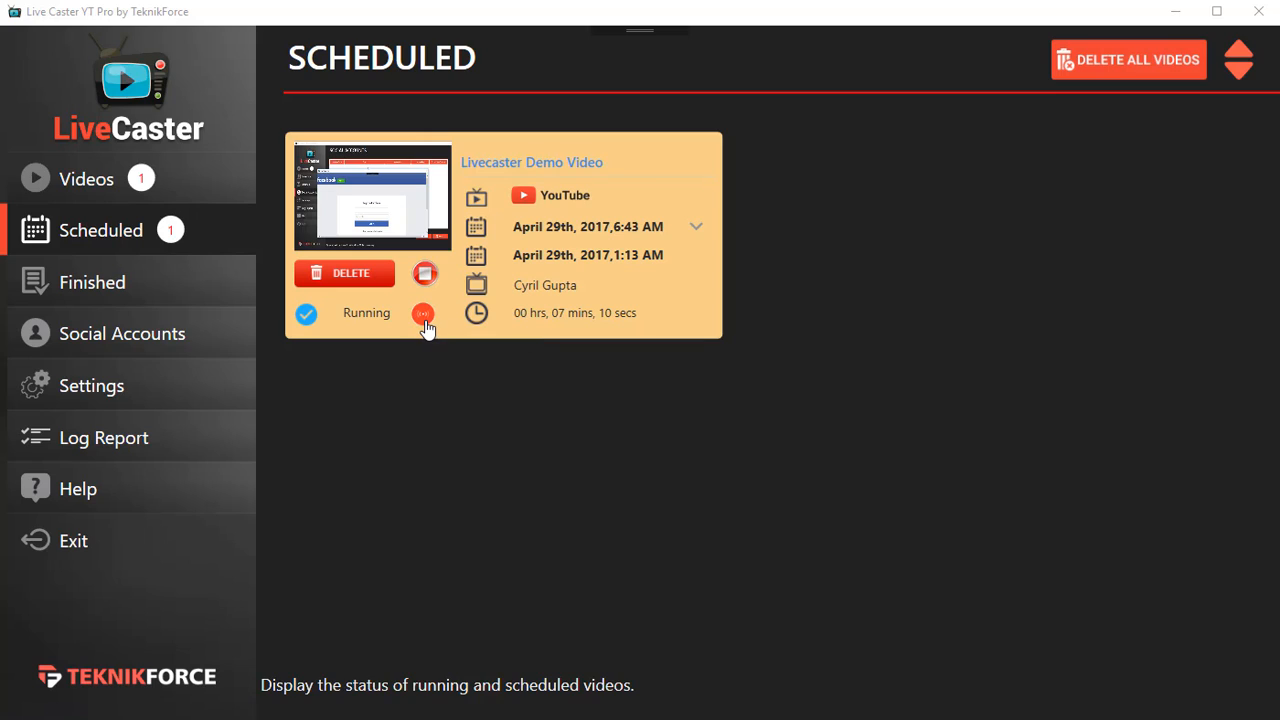
{"action": "mouse_move", "coordinate": [424, 312]}
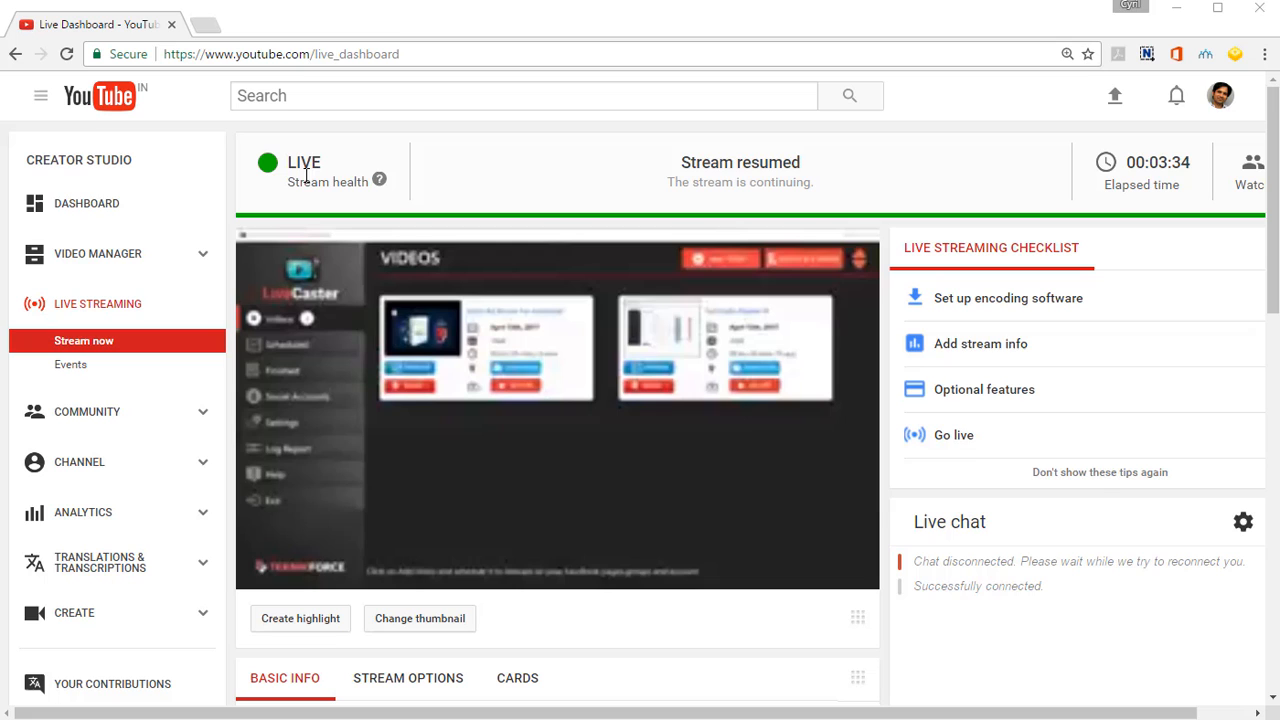
{"action": "mouse_move", "coordinate": [728, 200]}
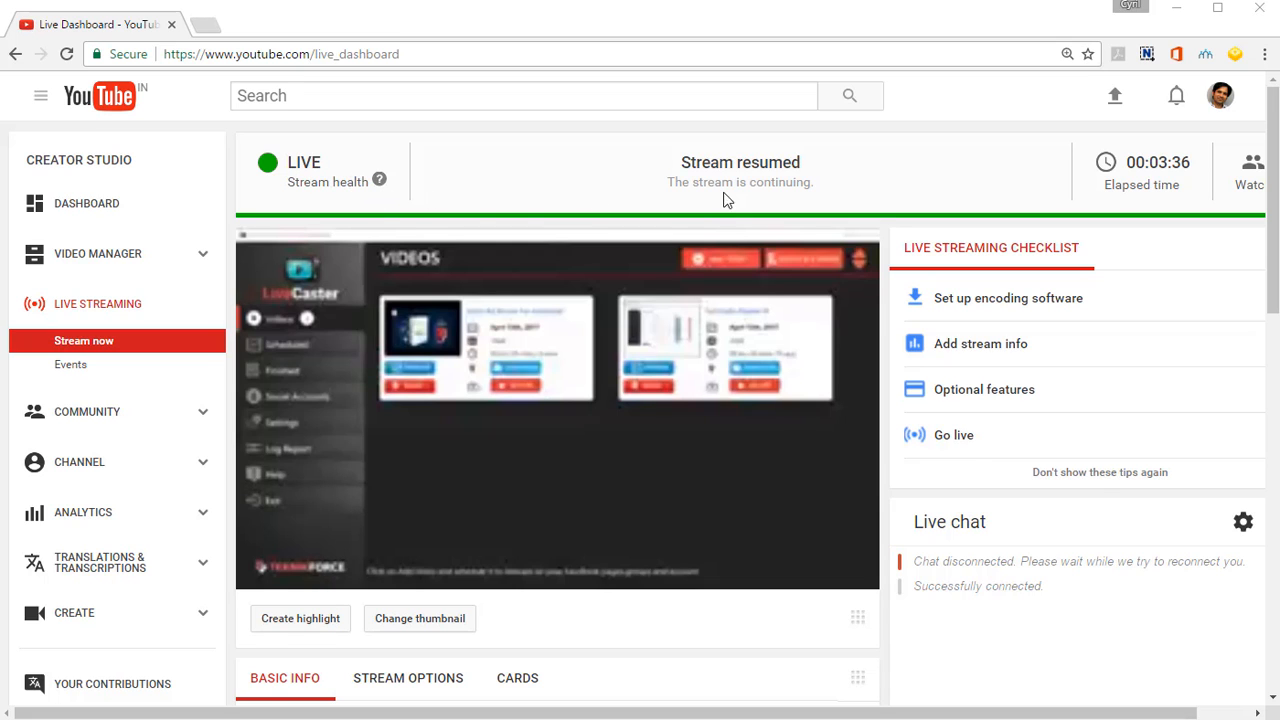
{"action": "mouse_move", "coordinate": [810, 488]}
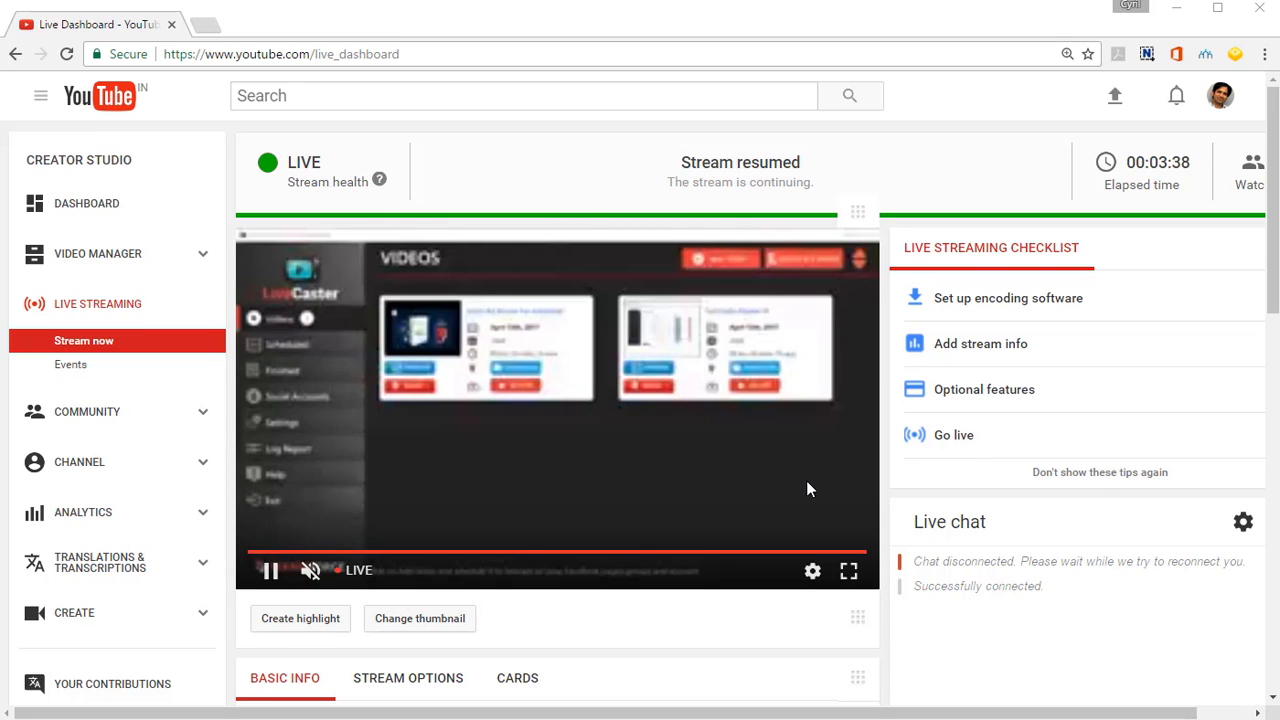
{"action": "scroll", "scroll_direction": "down", "scroll_amount": 3}
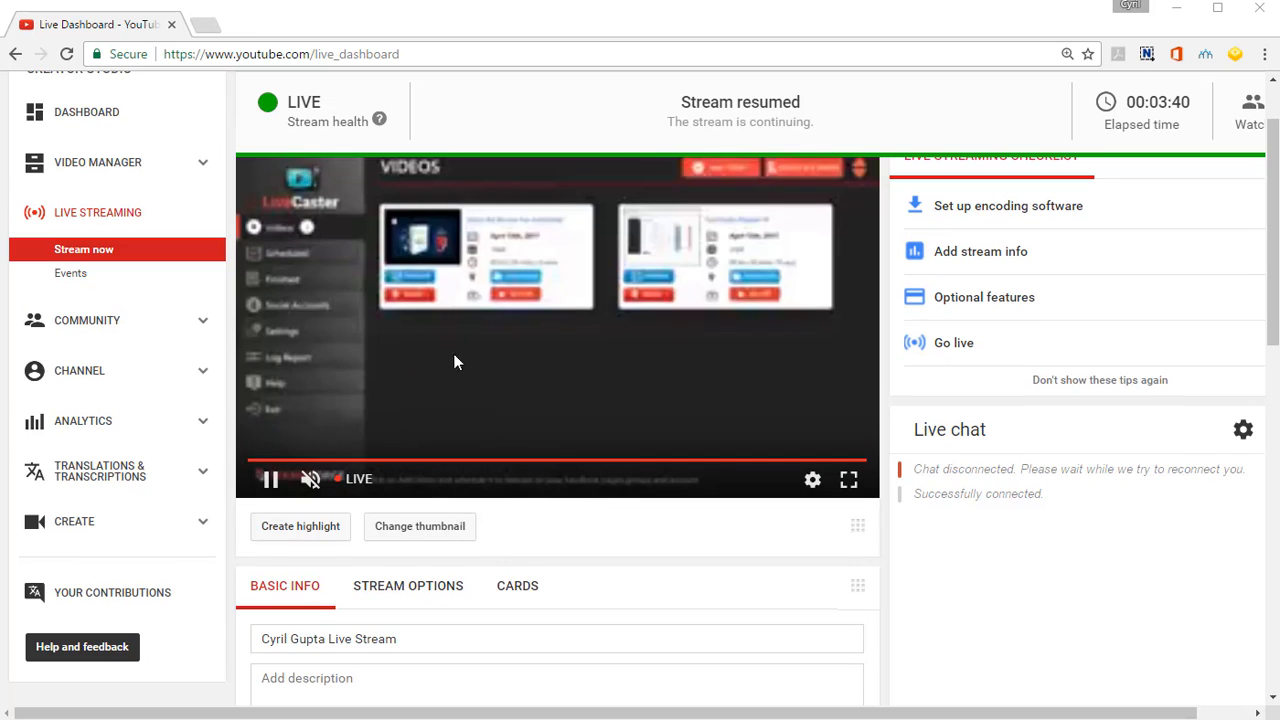
{"action": "mouse_move", "coordinate": [508, 336]}
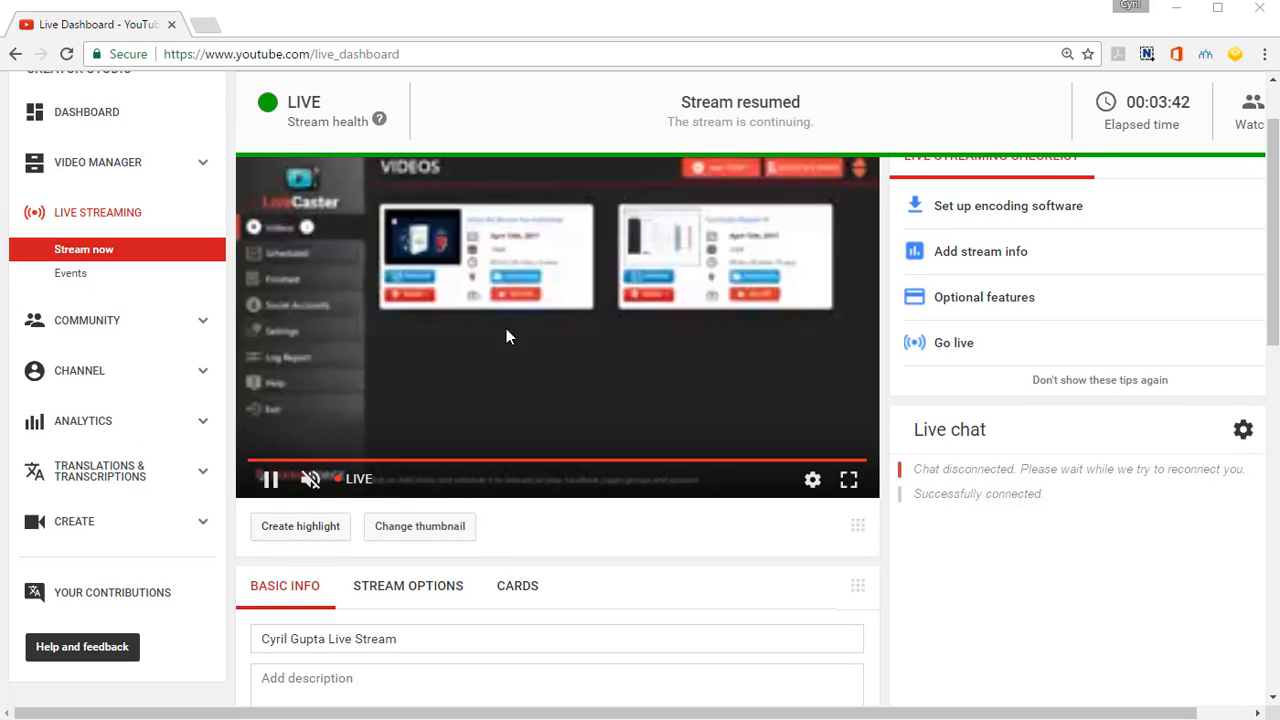
{"action": "scroll", "scroll_direction": "down", "scroll_amount": 3}
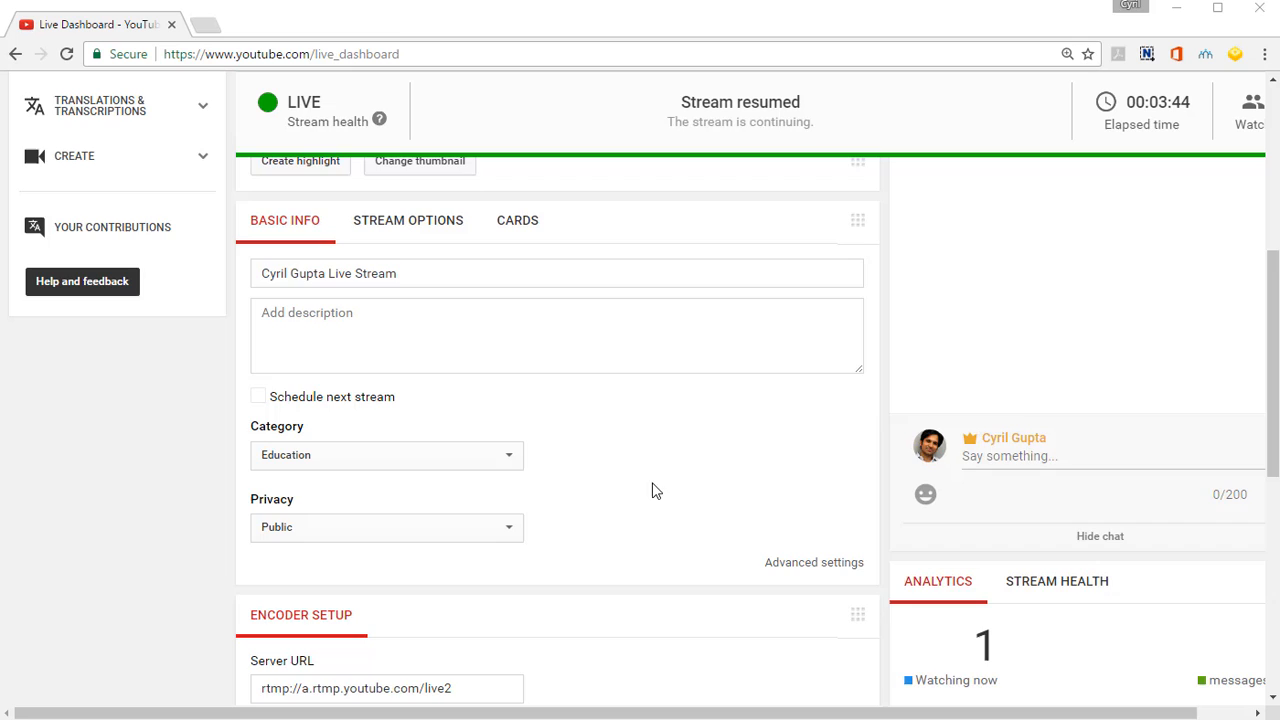
{"action": "scroll", "scroll_direction": "down", "scroll_amount": 3}
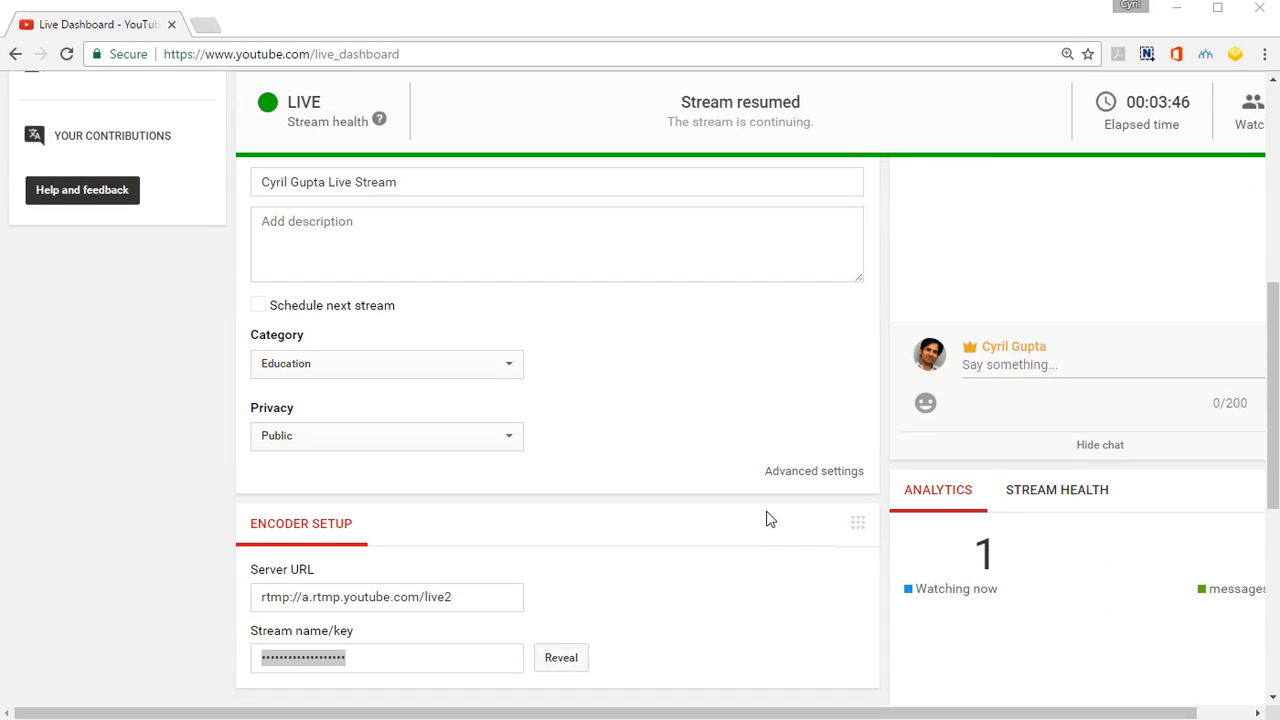
{"action": "scroll", "scroll_direction": "up", "scroll_amount": 3}
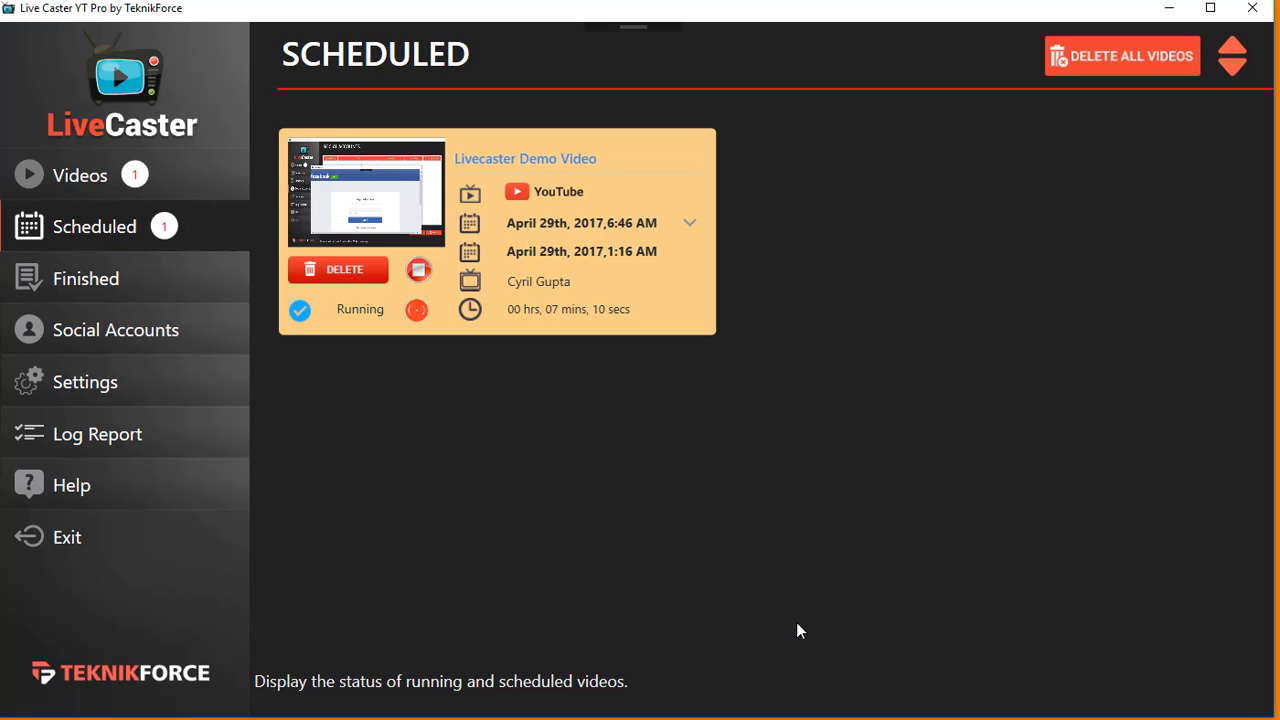
{"action": "mouse_move", "coordinate": [844, 700]}
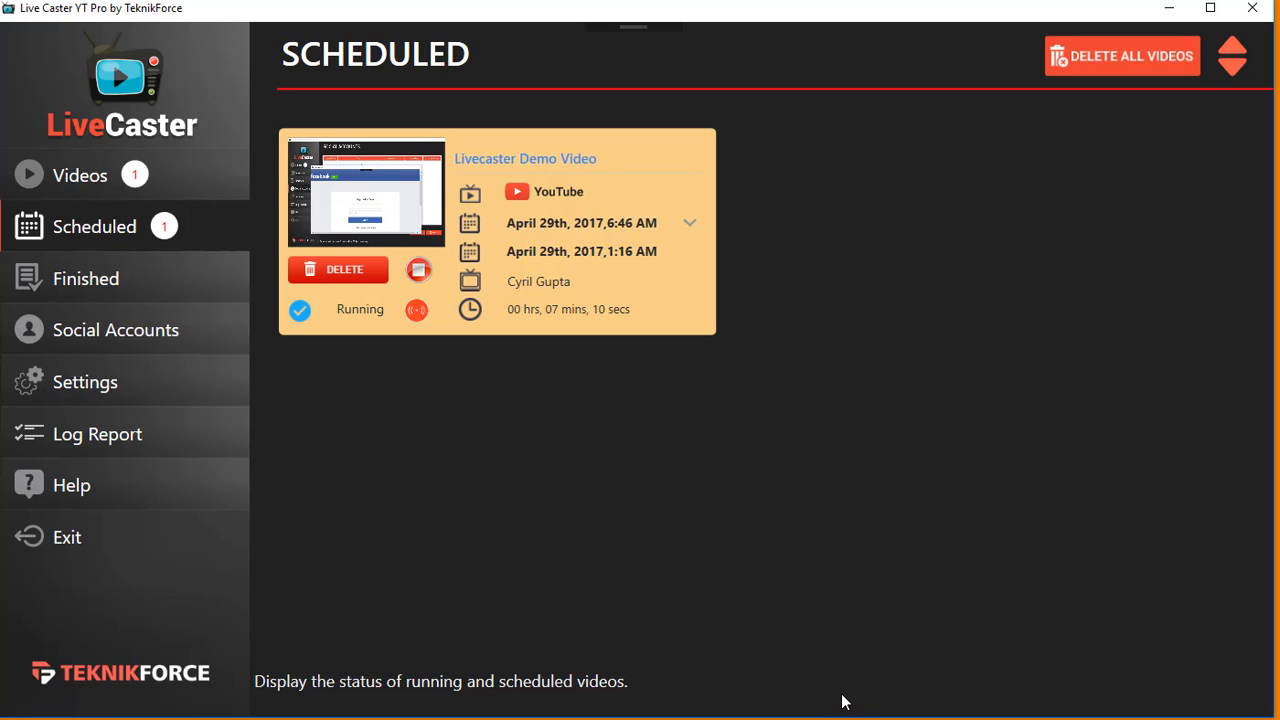